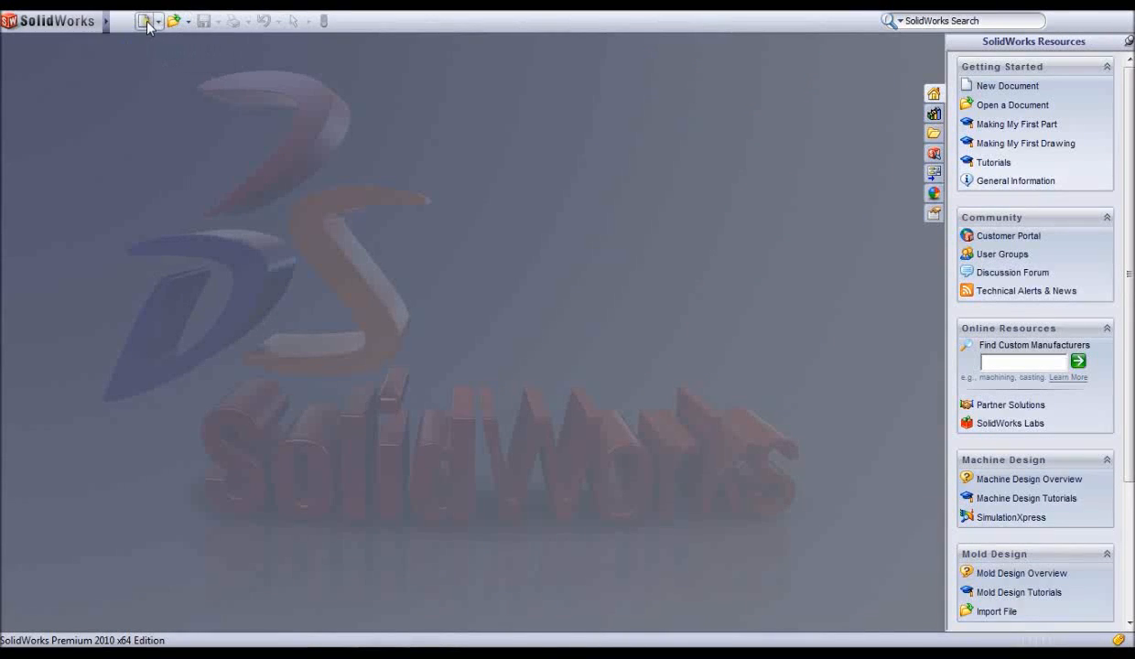
Create a new blank Part document from the New SolidWorks Document dialog
{"action": "left_click", "coordinate": [142, 21]}
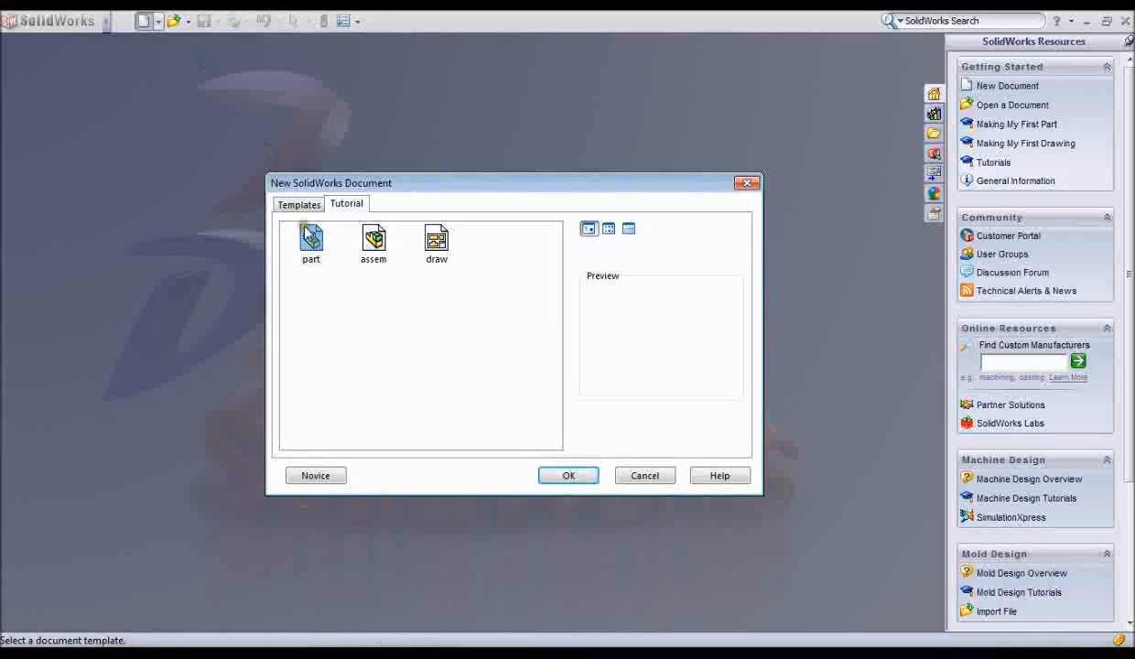
{"action": "left_click", "coordinate": [311, 238]}
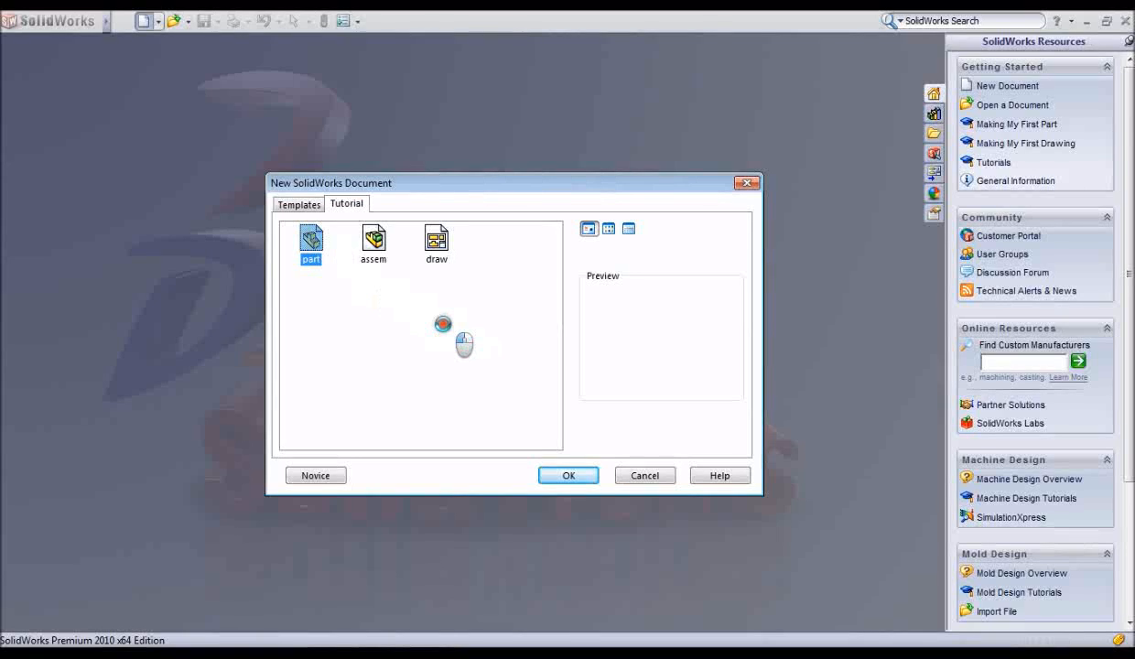
{"action": "left_click", "coordinate": [567, 476]}
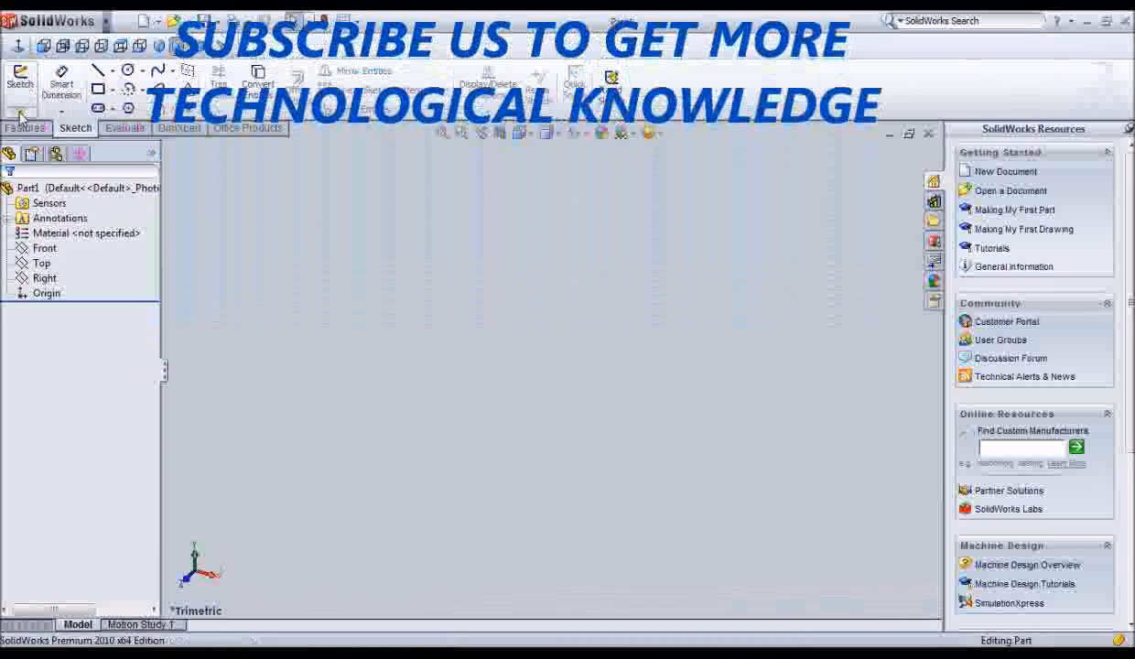
Start a sketch on the Front plane and draw a closed square around the origin with the Line tool
{"action": "left_click", "coordinate": [21, 80]}
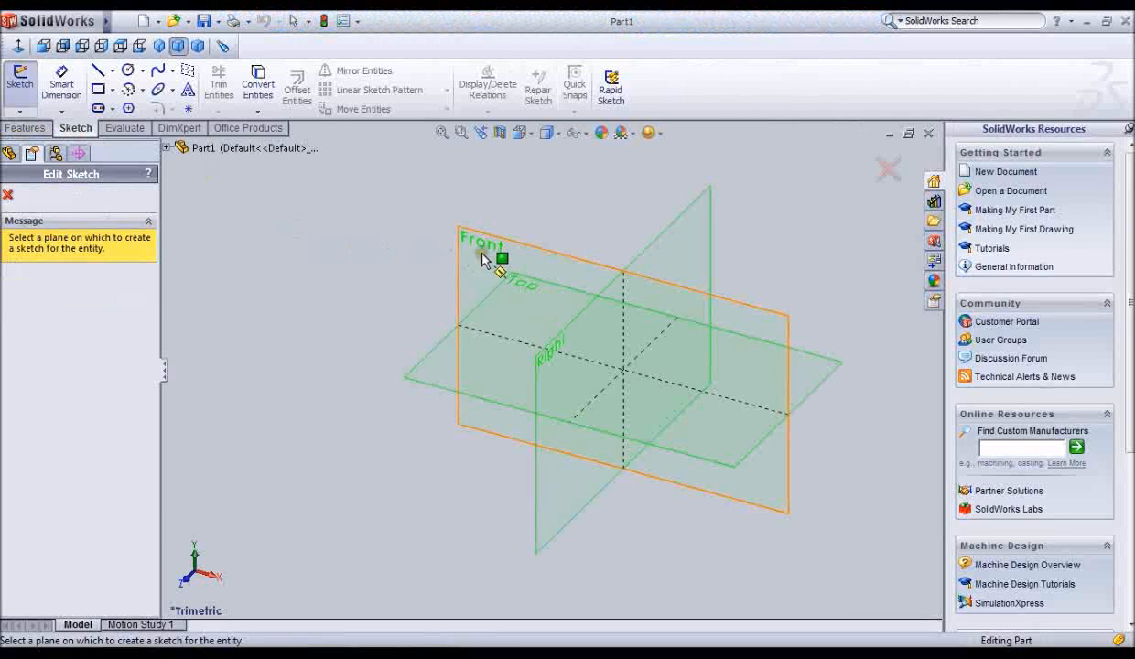
{"action": "left_click", "coordinate": [501, 256]}
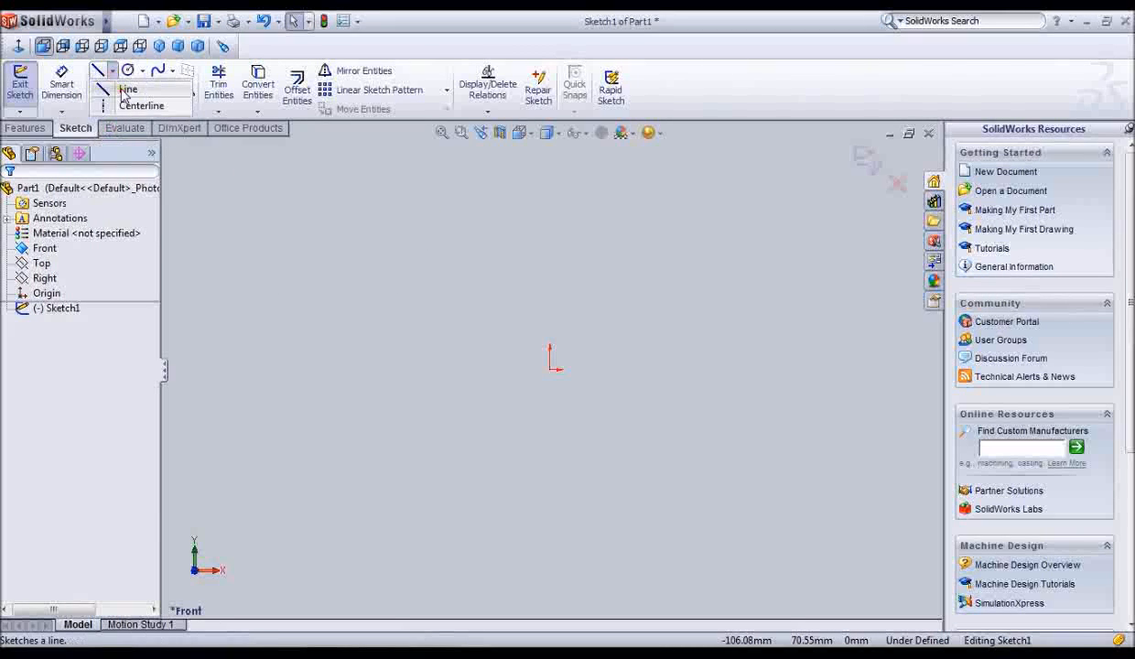
{"action": "left_click", "coordinate": [126, 88]}
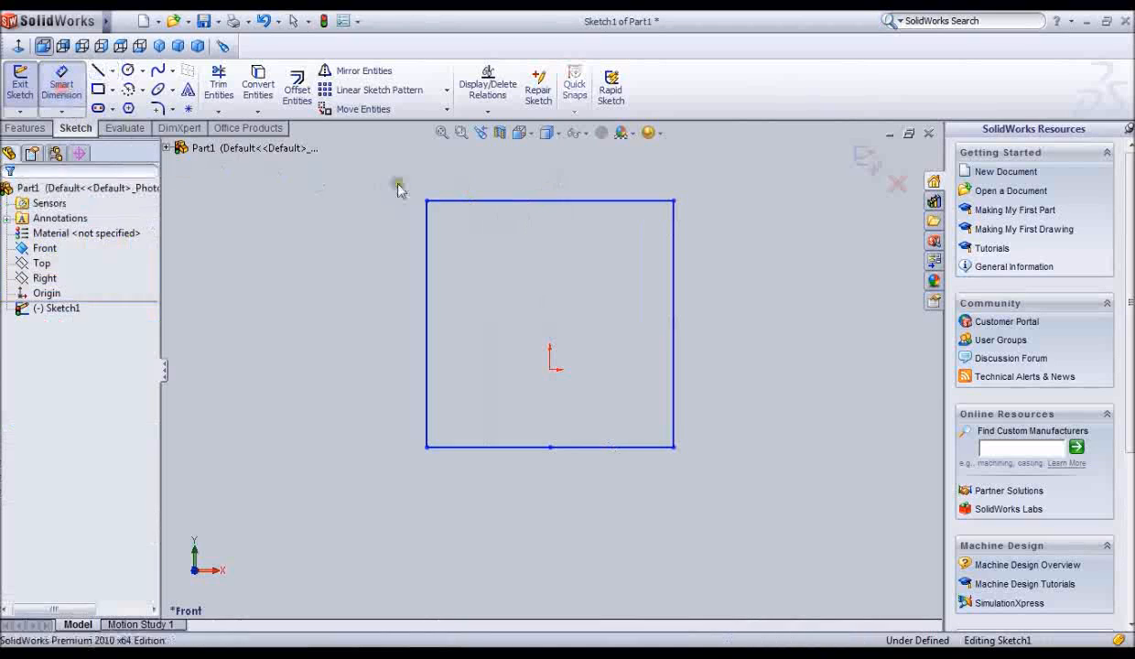
Dimension the square's left and bottom edges to 75 mm each with Smart Dimension
{"action": "left_click", "coordinate": [427, 320]}
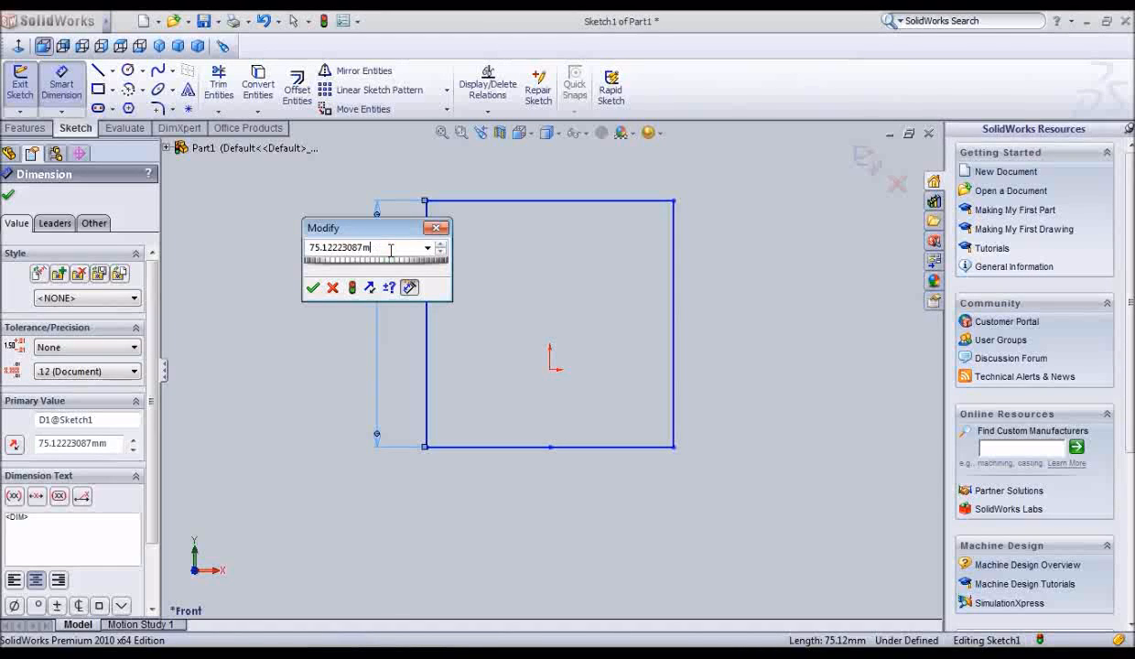
{"action": "type", "text": "75."}
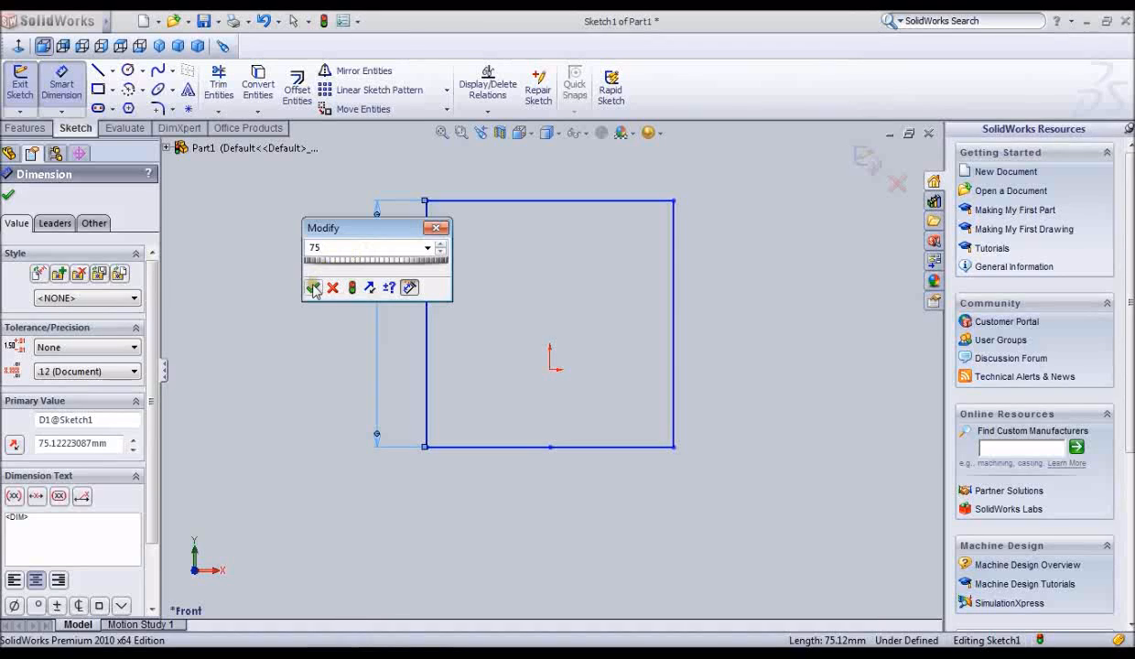
{"action": "left_click", "coordinate": [315, 287]}
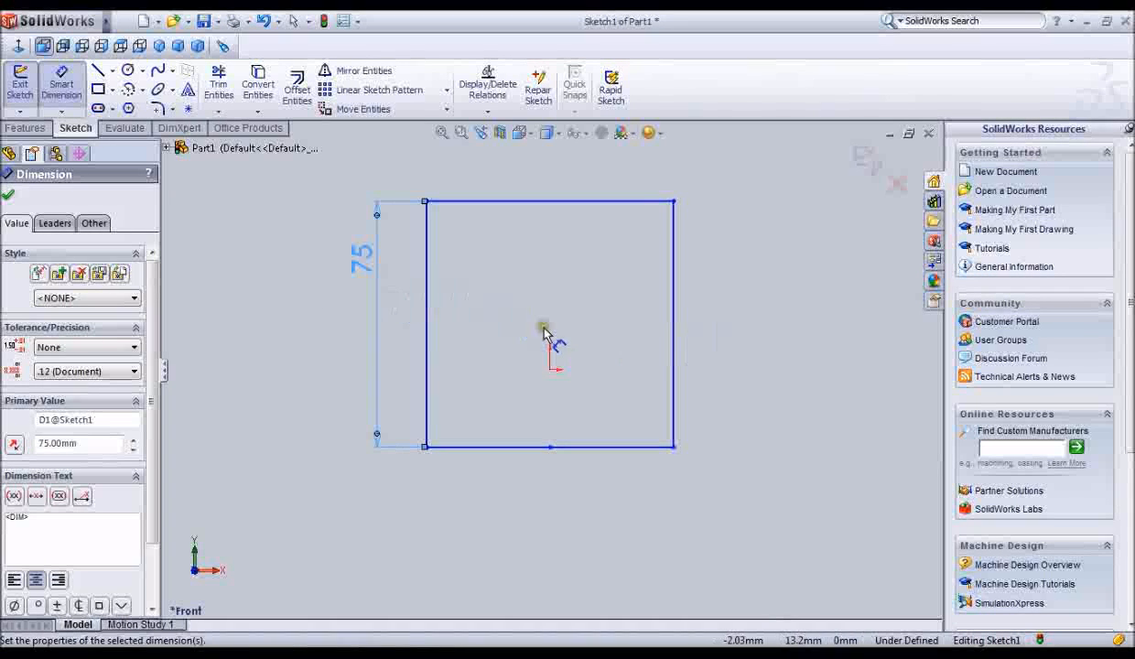
{"action": "left_click", "coordinate": [674, 326]}
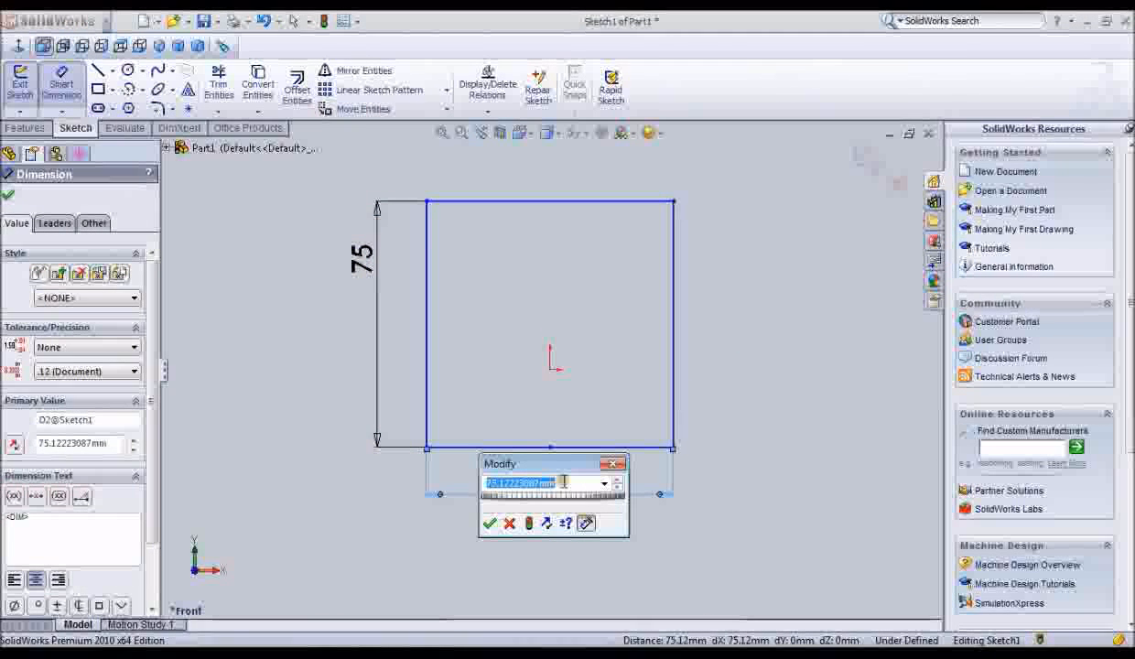
{"action": "type", "text": "75.1"}
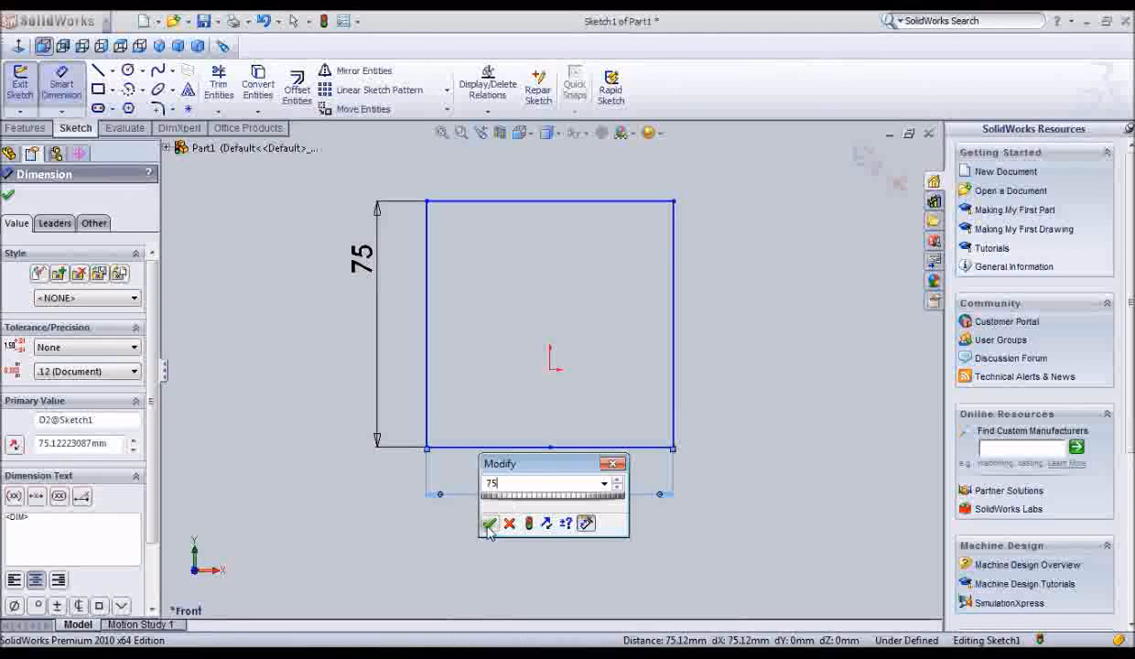
{"action": "left_click", "coordinate": [491, 523]}
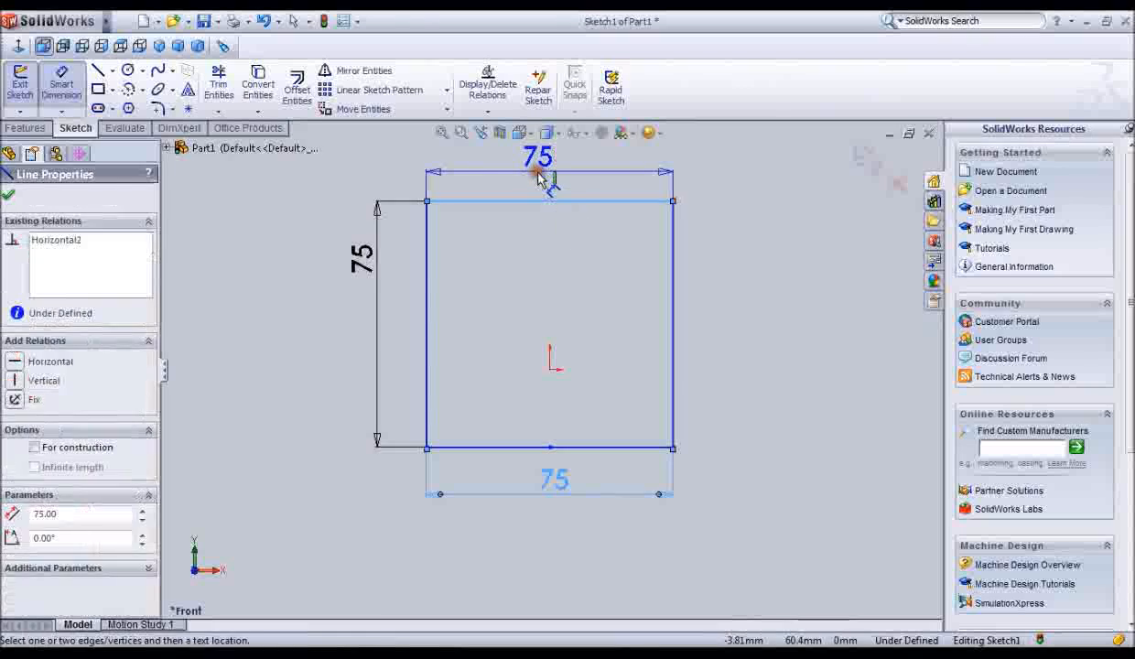
{"action": "left_click", "coordinate": [549, 476]}
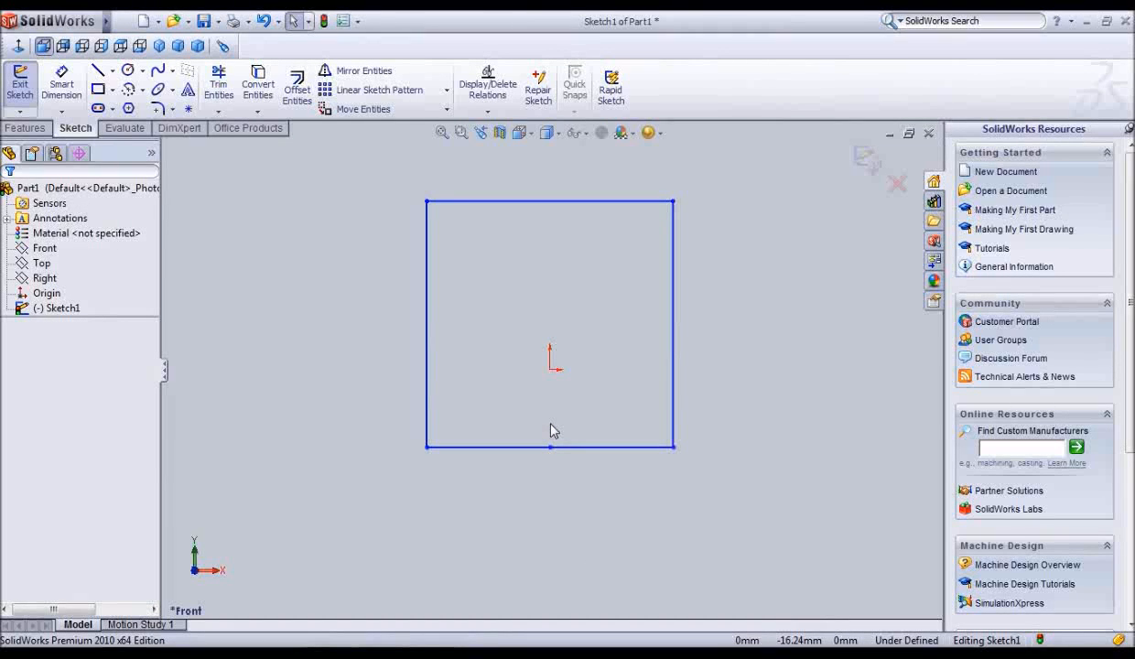
{"action": "mouse_move", "coordinate": [312, 257]}
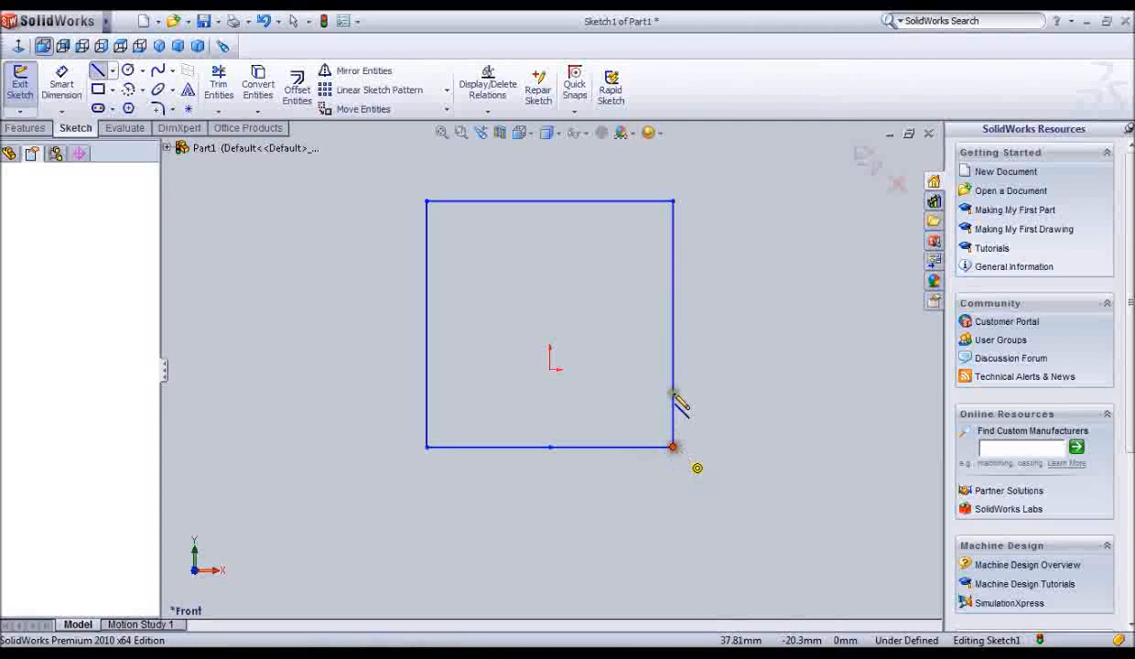
Draw short line segments inside the square forming a small slot above the origin
{"action": "left_click", "coordinate": [674, 447]}
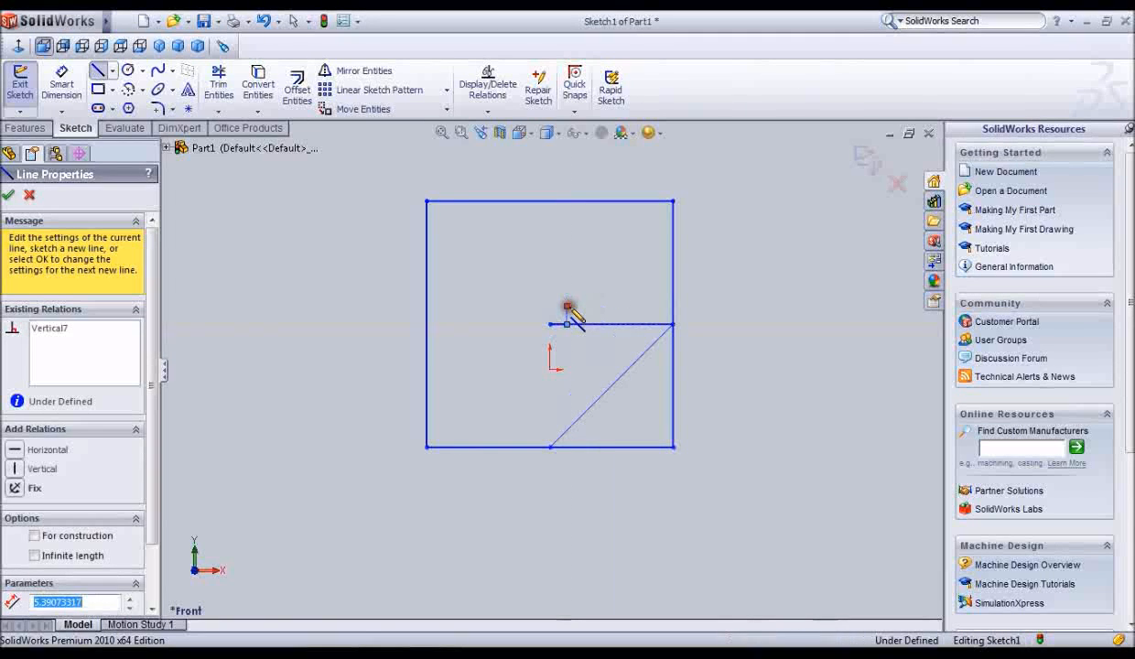
{"action": "left_click_drag", "start_coordinate": [567, 322], "coordinate": [533, 308]}
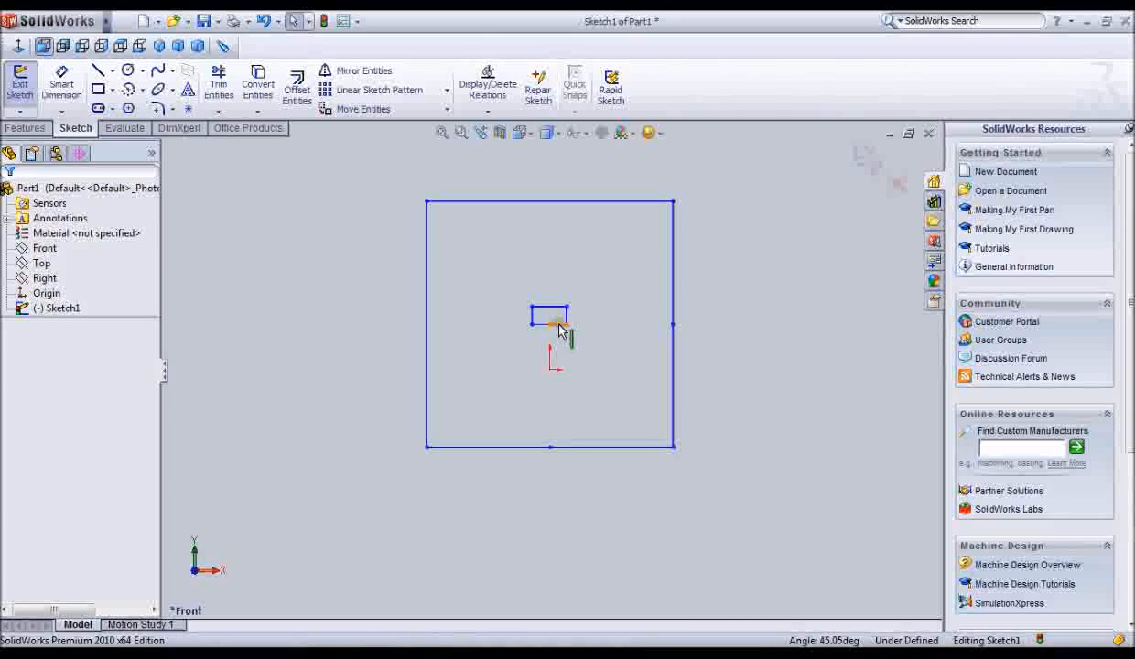
Delete the slot's top line and the square's top edge so both open upward
{"action": "right_click", "coordinate": [550, 312]}
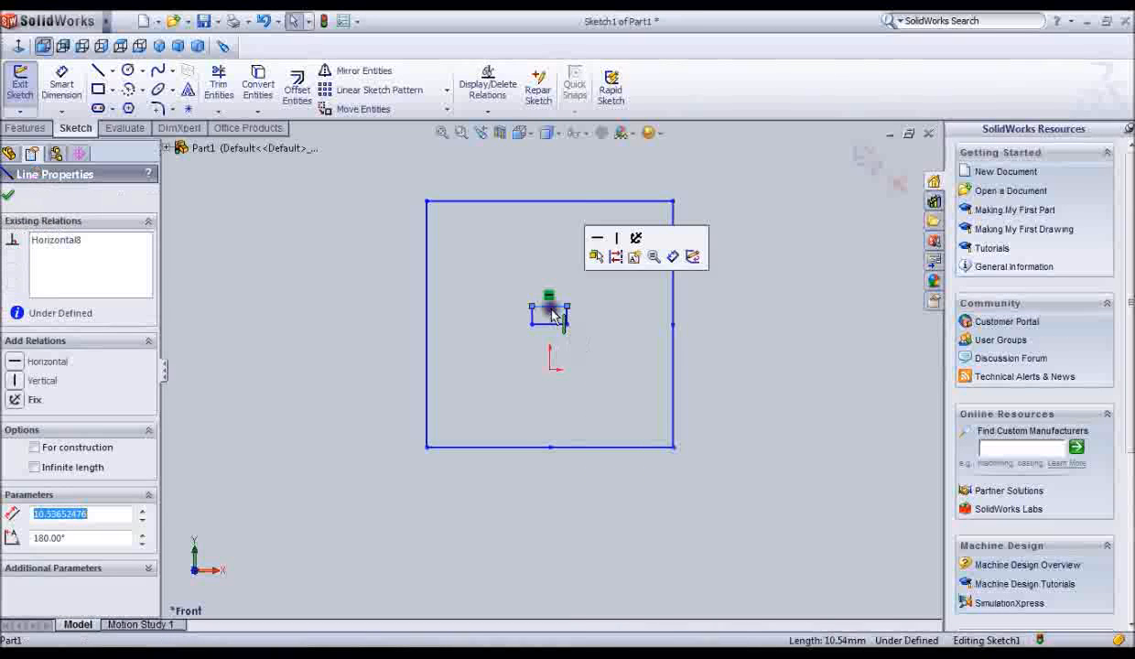
{"action": "left_click", "coordinate": [642, 432]}
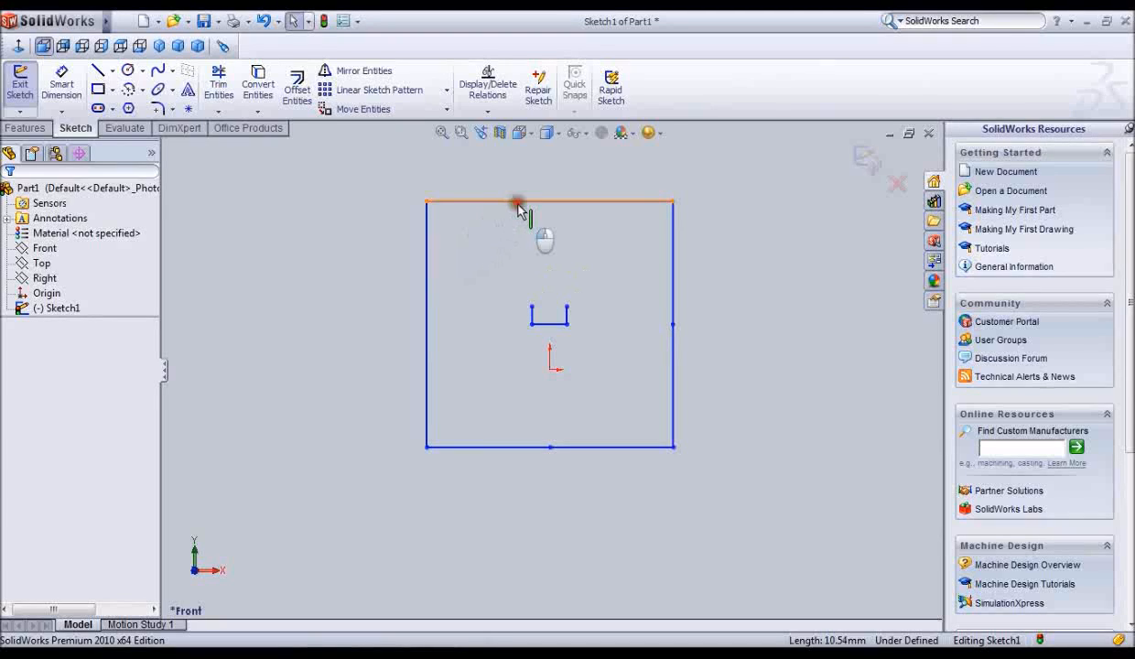
{"action": "right_click", "coordinate": [518, 201]}
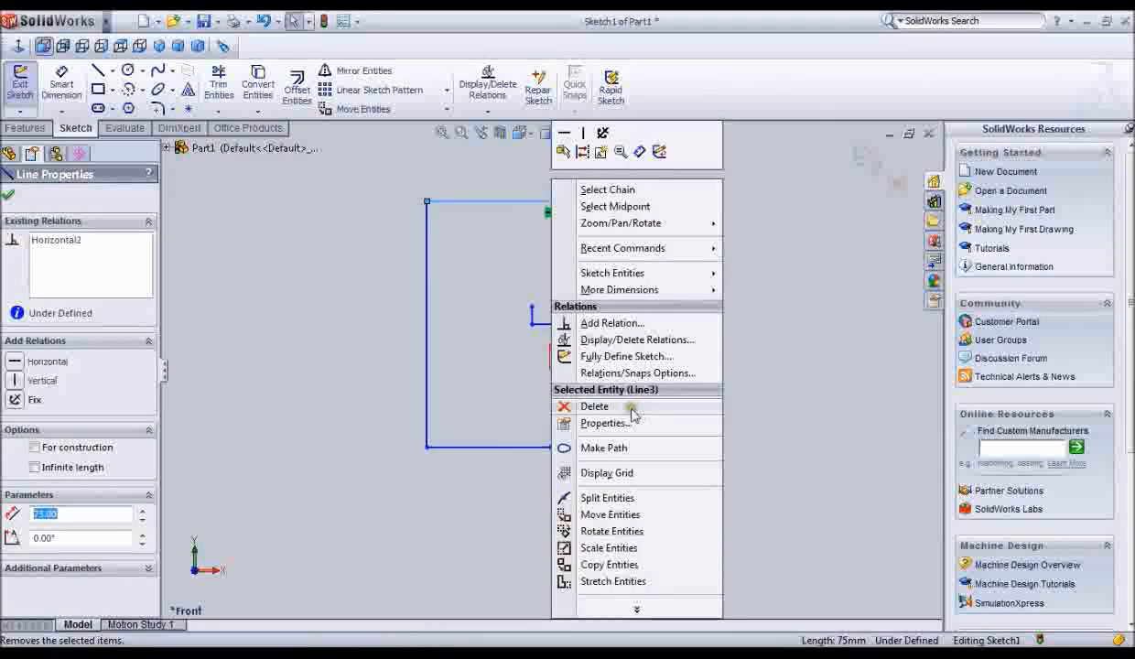
{"action": "left_click", "coordinate": [593, 406]}
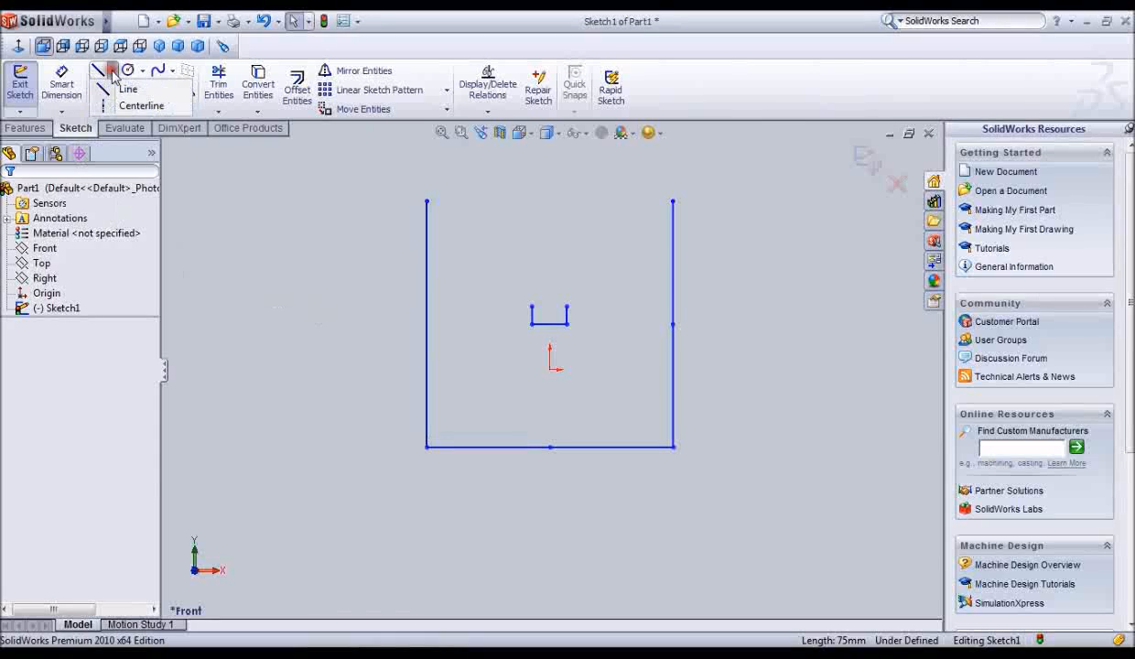
Sketch a small rectangular keyway on the bottom edge across the centerline
{"action": "left_click", "coordinate": [102, 70]}
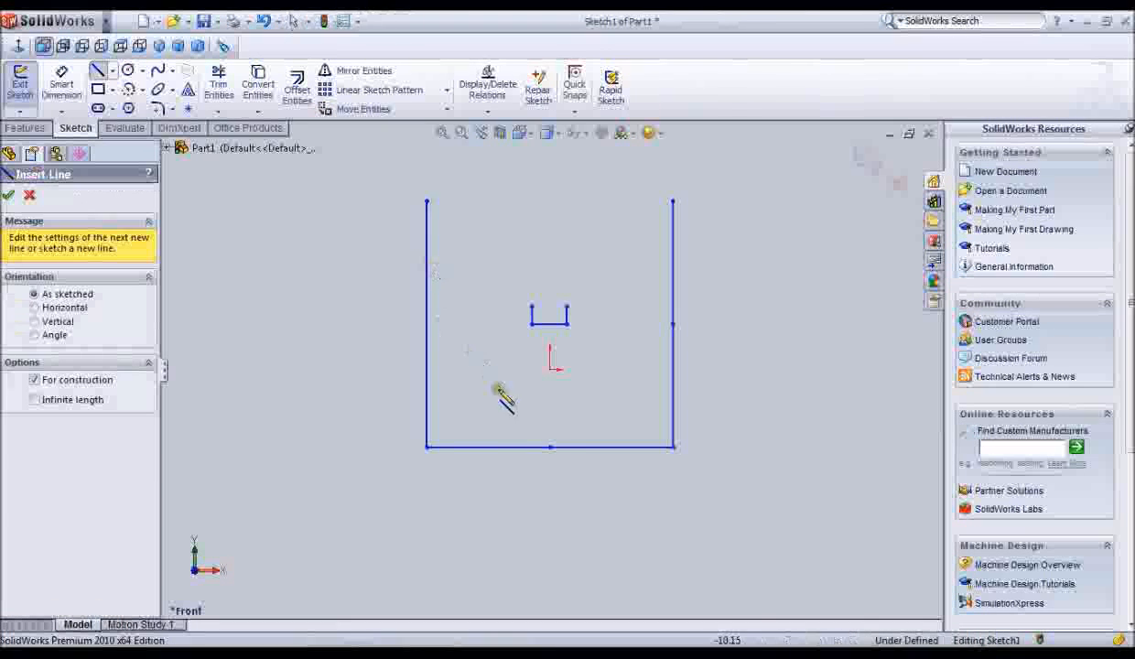
{"action": "mouse_move", "coordinate": [564, 462]}
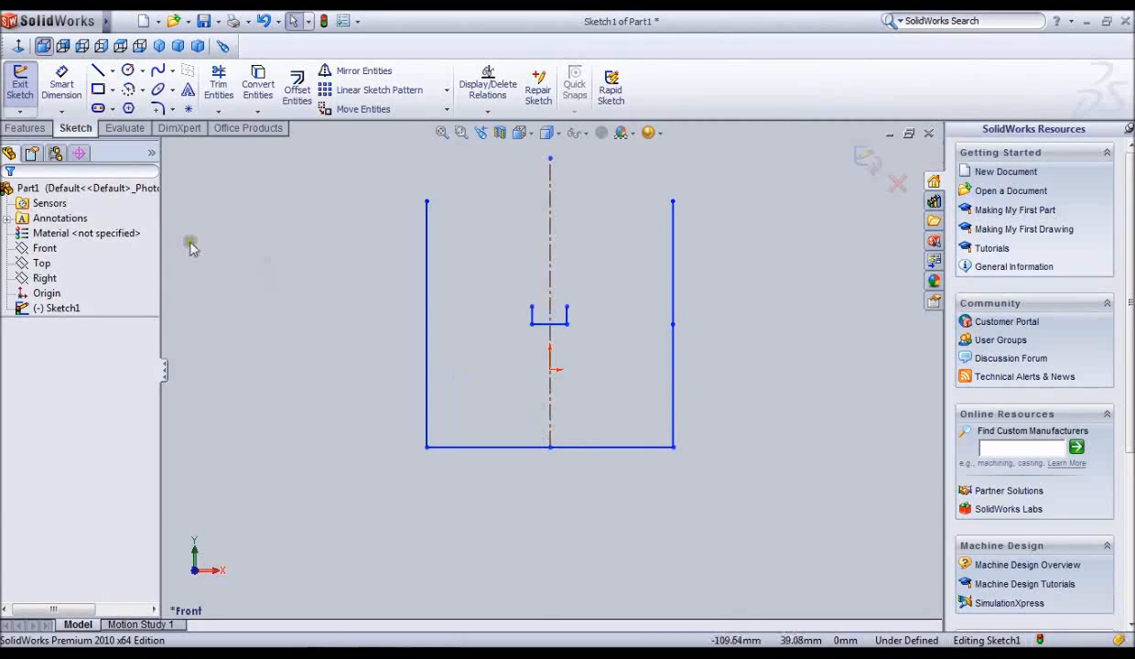
{"action": "left_click", "coordinate": [100, 70]}
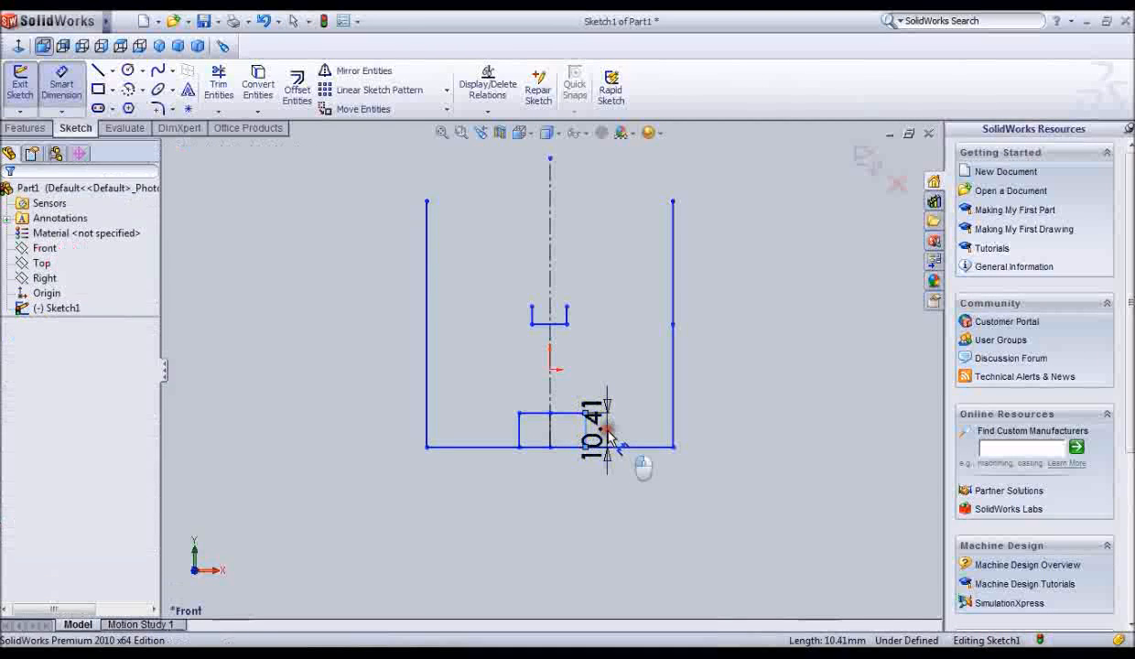
Dimension the keyway's vertical edge to 10 mm and select its top edge for the next dimension
{"action": "left_click", "coordinate": [608, 430]}
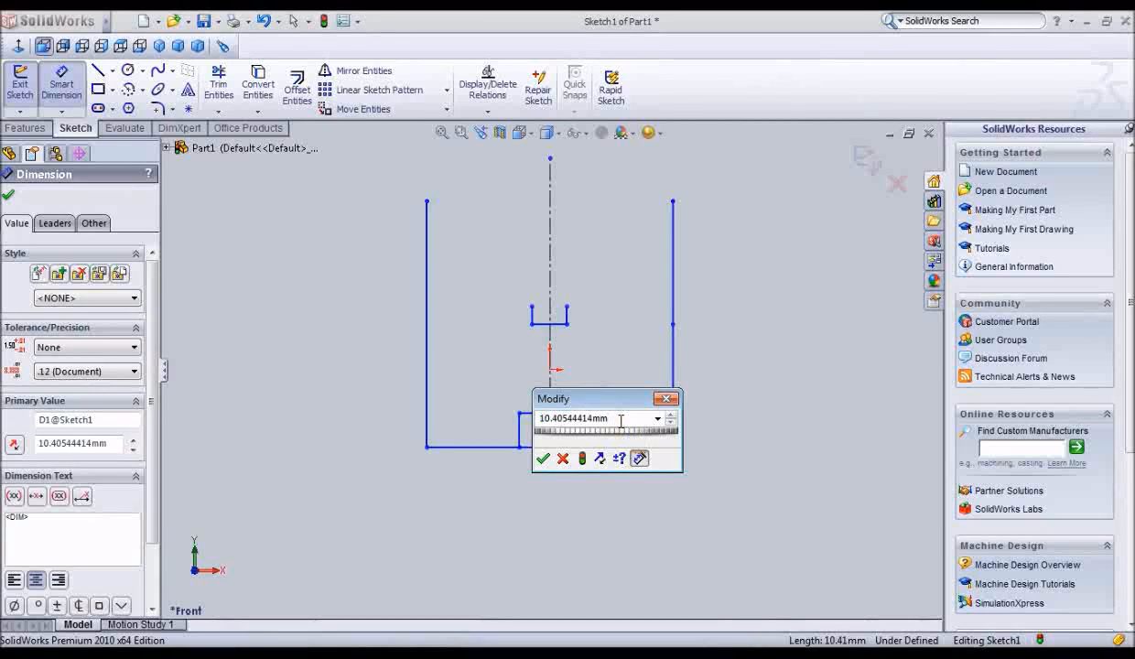
{"action": "mouse_move", "coordinate": [601, 458]}
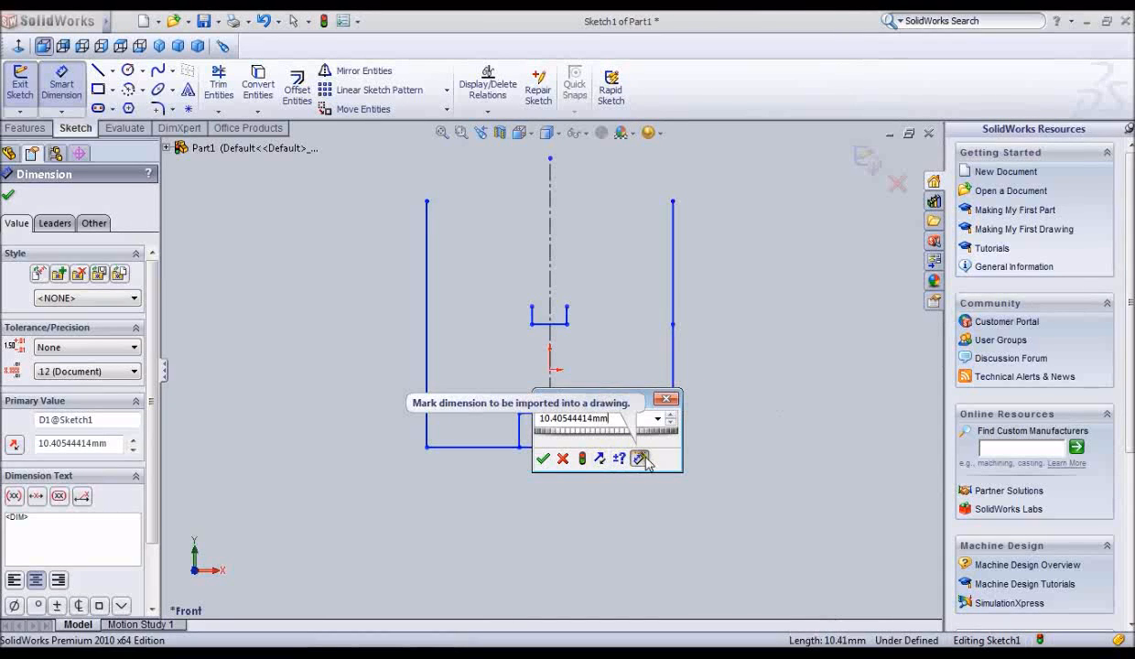
{"action": "left_click", "coordinate": [639, 458]}
{"action": "type", "text": "10"}
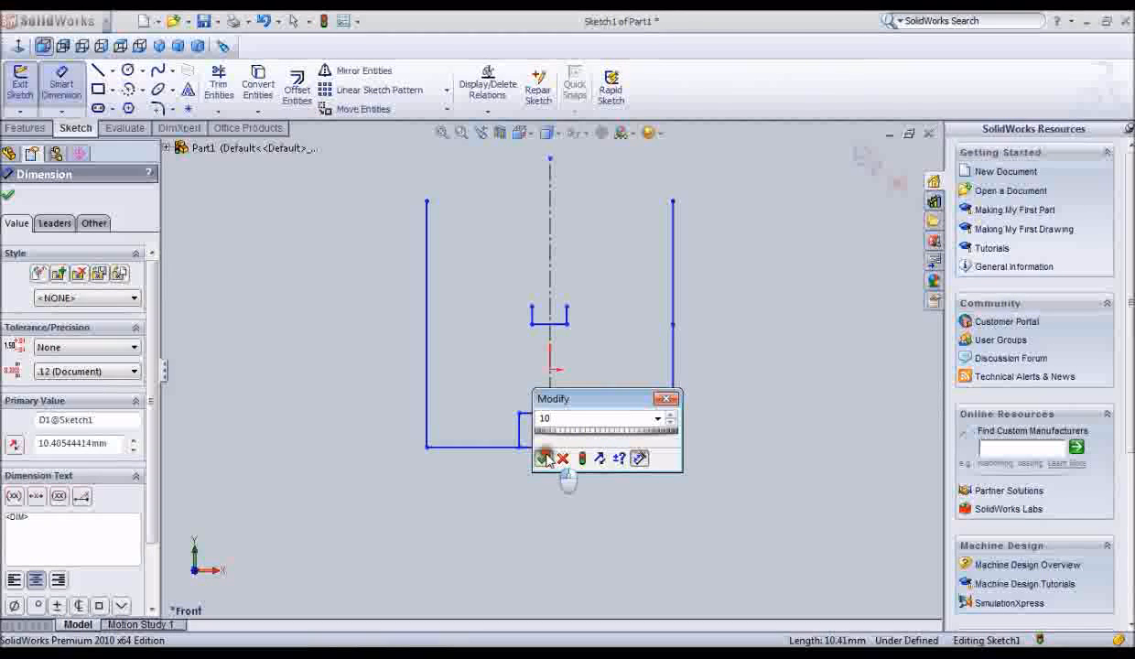
{"action": "left_click", "coordinate": [546, 458]}
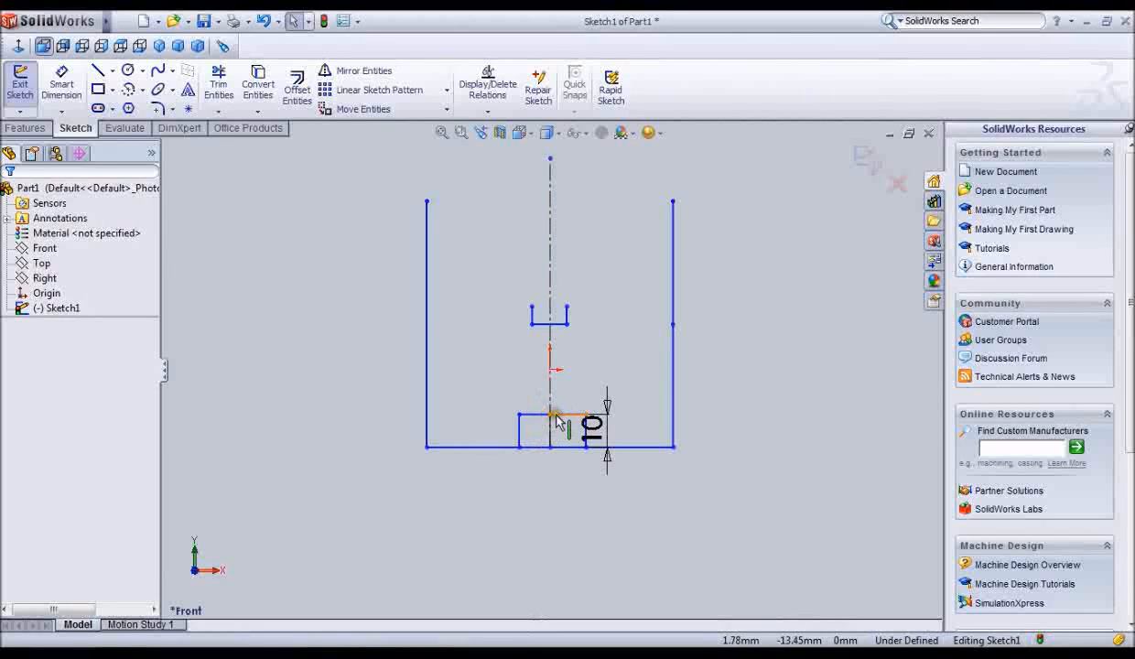
{"action": "left_click", "coordinate": [549, 417]}
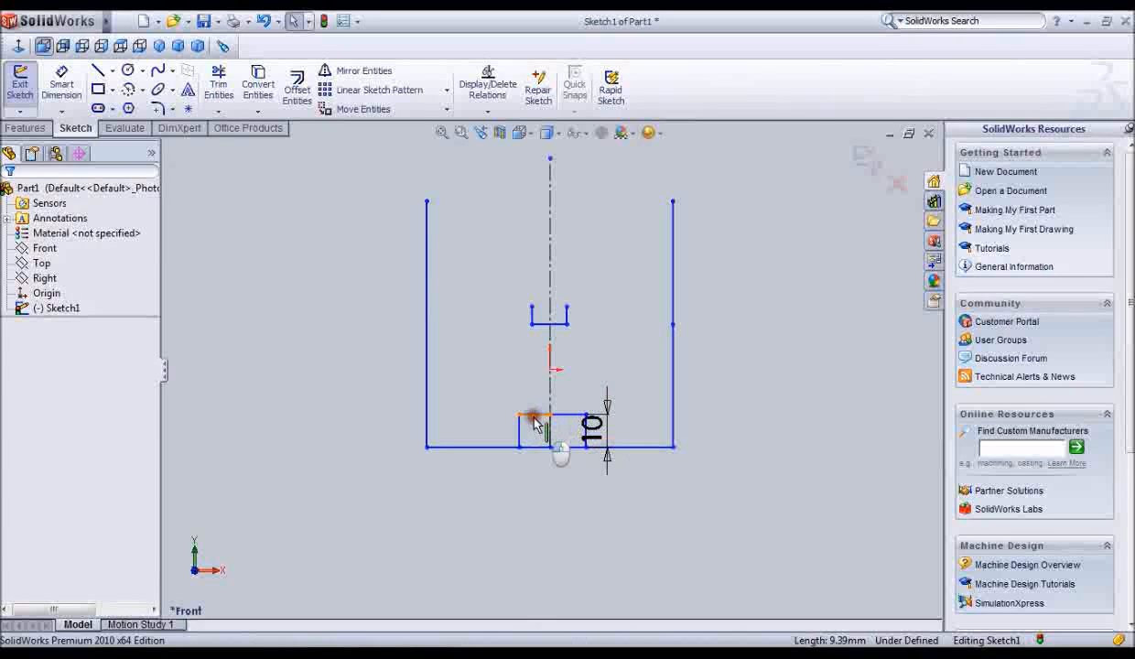
Select the keyway lines and delete the 10 mm height dimension
{"action": "left_click", "coordinate": [531, 441]}
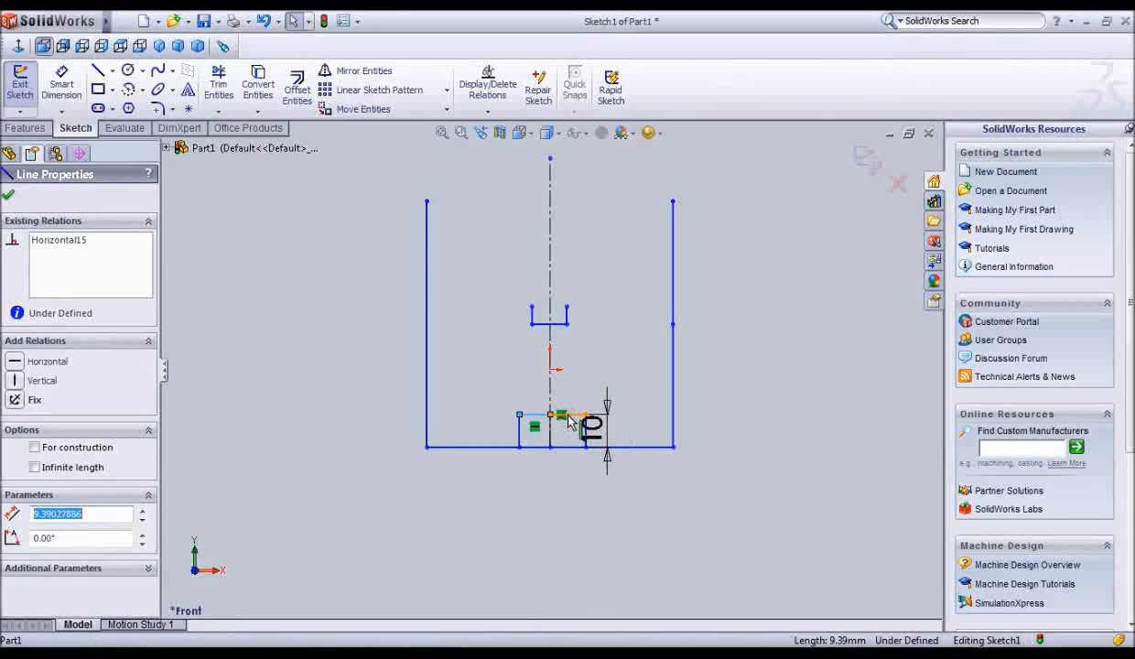
{"action": "left_click", "coordinate": [560, 417]}
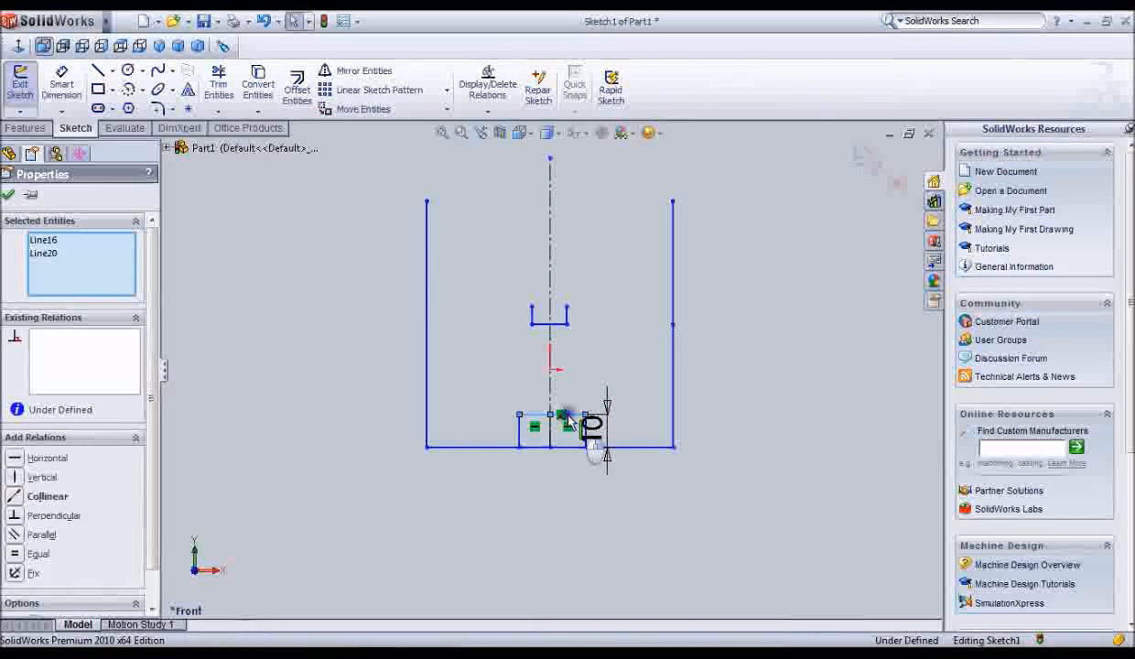
{"action": "right_click", "coordinate": [590, 421]}
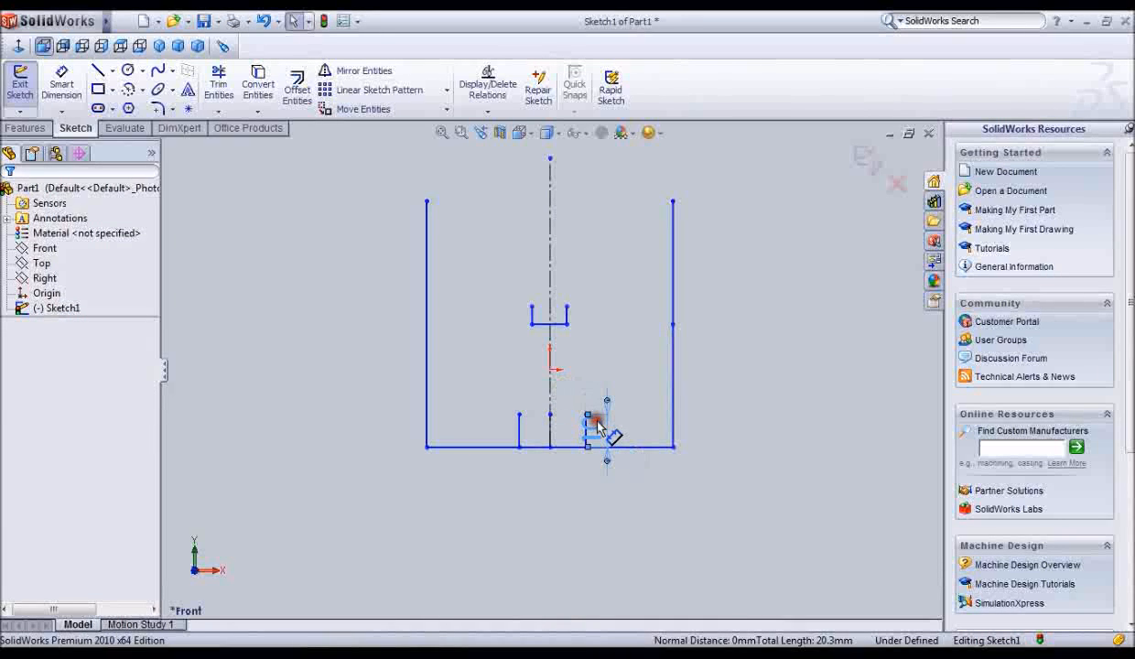
{"action": "right_click", "coordinate": [595, 425]}
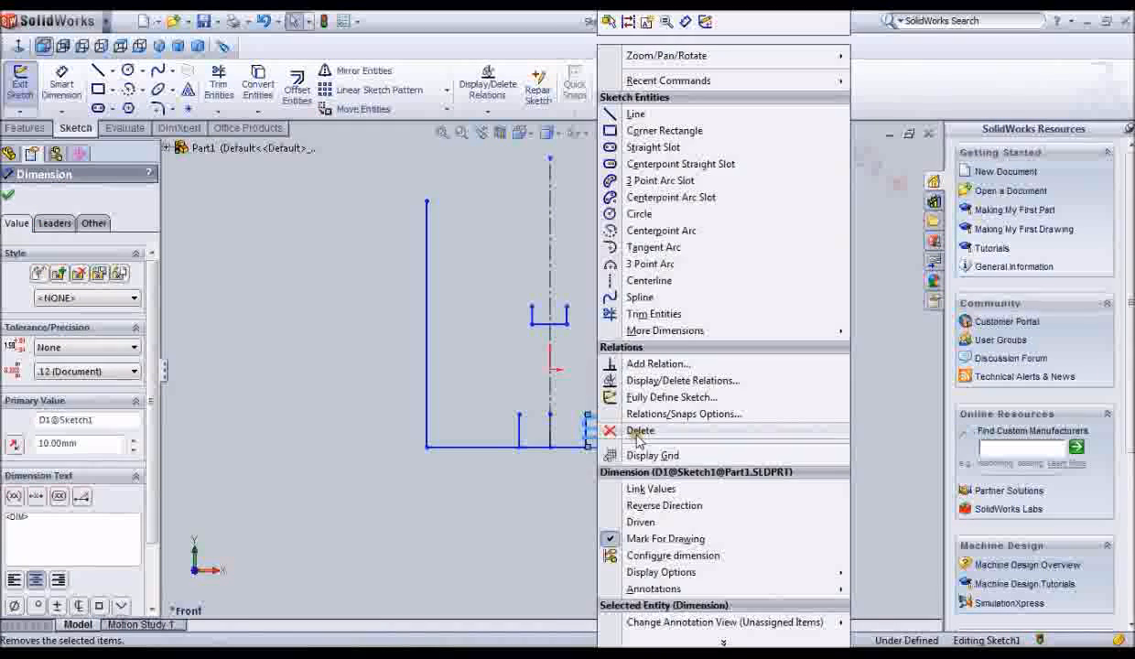
{"action": "left_click", "coordinate": [641, 430]}
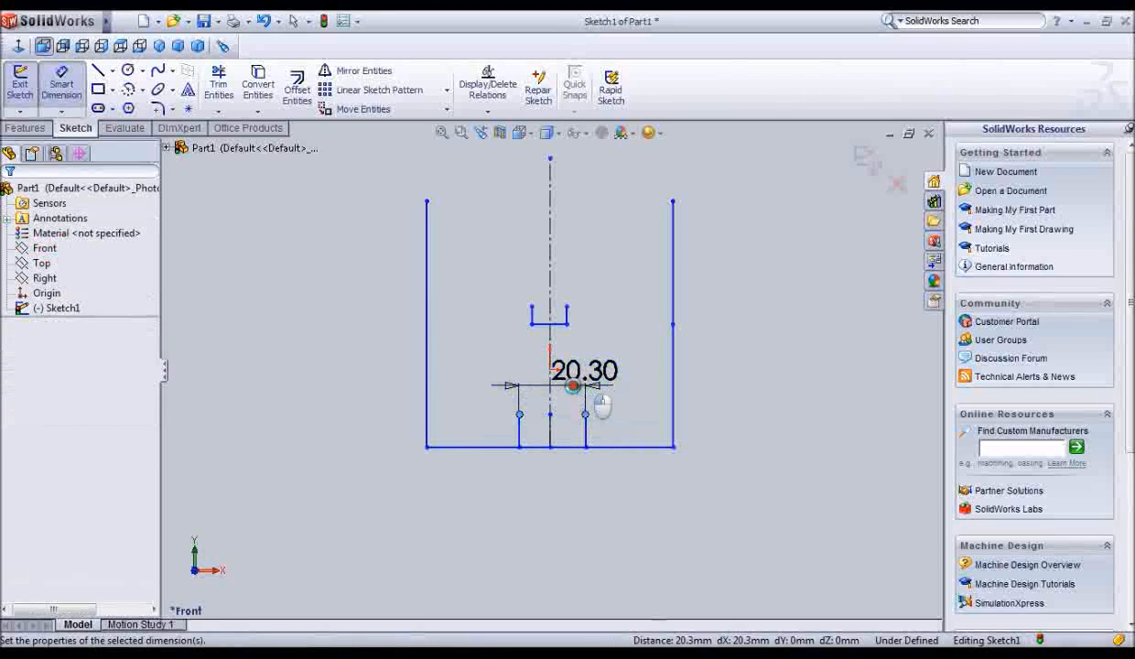
Dimension the keyway width to 20 mm and its lower part to 10 mm
{"action": "double_click", "coordinate": [584, 370]}
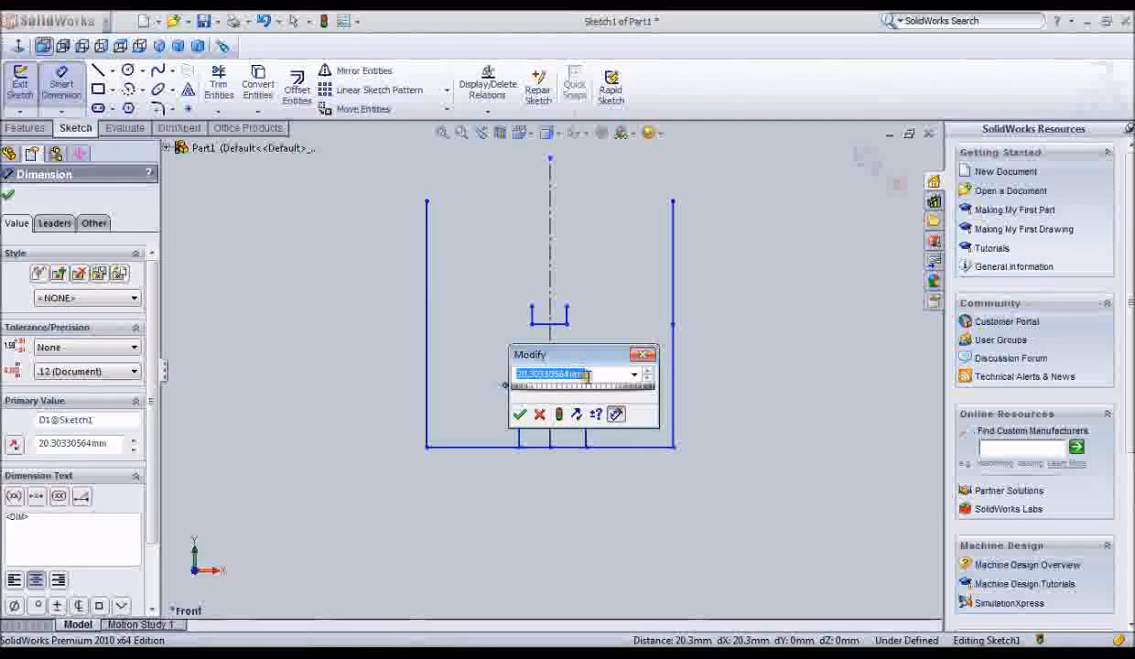
{"action": "type", "text": "20.30"}
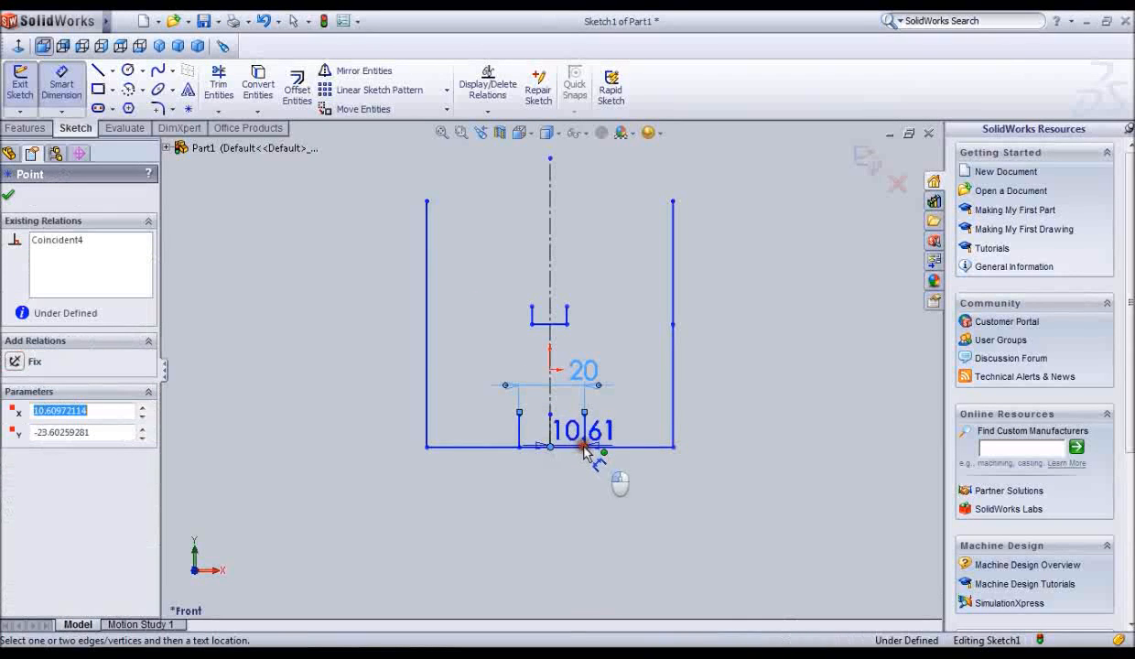
{"action": "left_click", "coordinate": [582, 445]}
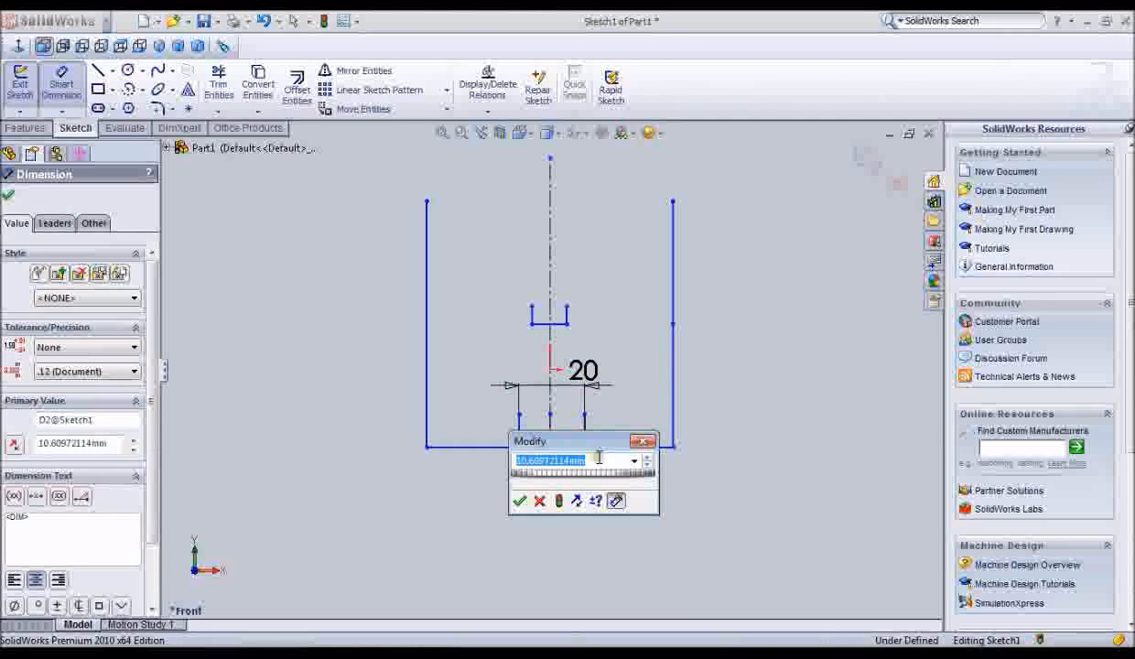
{"action": "type", "text": "10.60"}
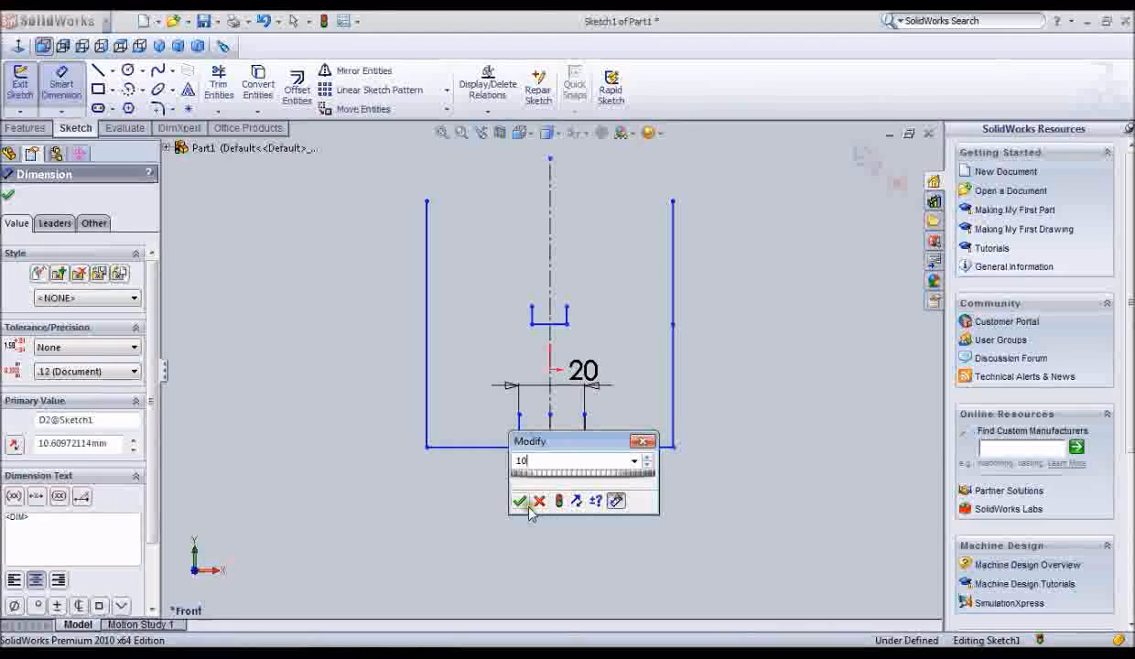
{"action": "left_click", "coordinate": [520, 502]}
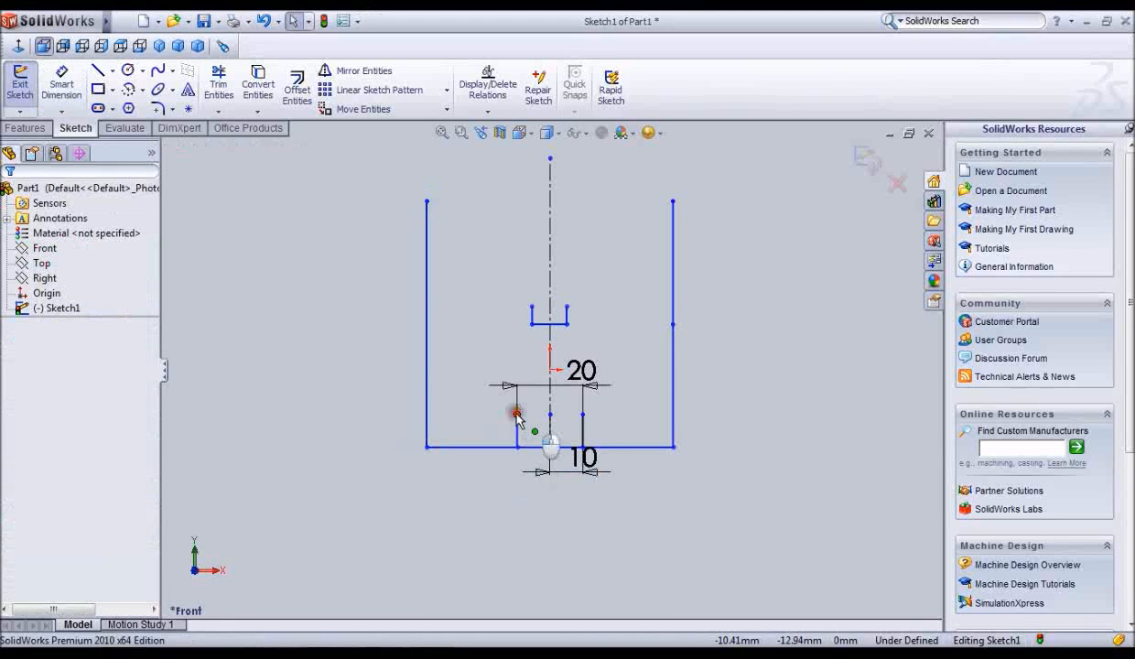
Delete the keyway dimensions and bottom horizontal edges, leaving side lines, centerline and keyway uprights, then end the line chain
{"action": "left_click", "coordinate": [549, 414]}
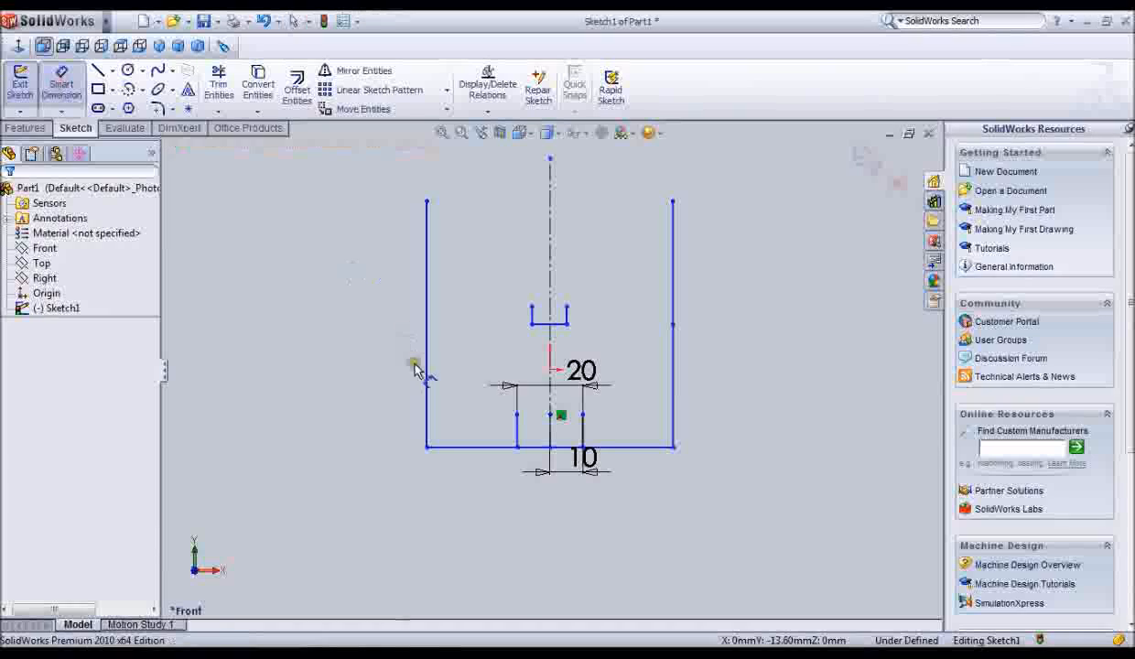
{"action": "left_click", "coordinate": [549, 418]}
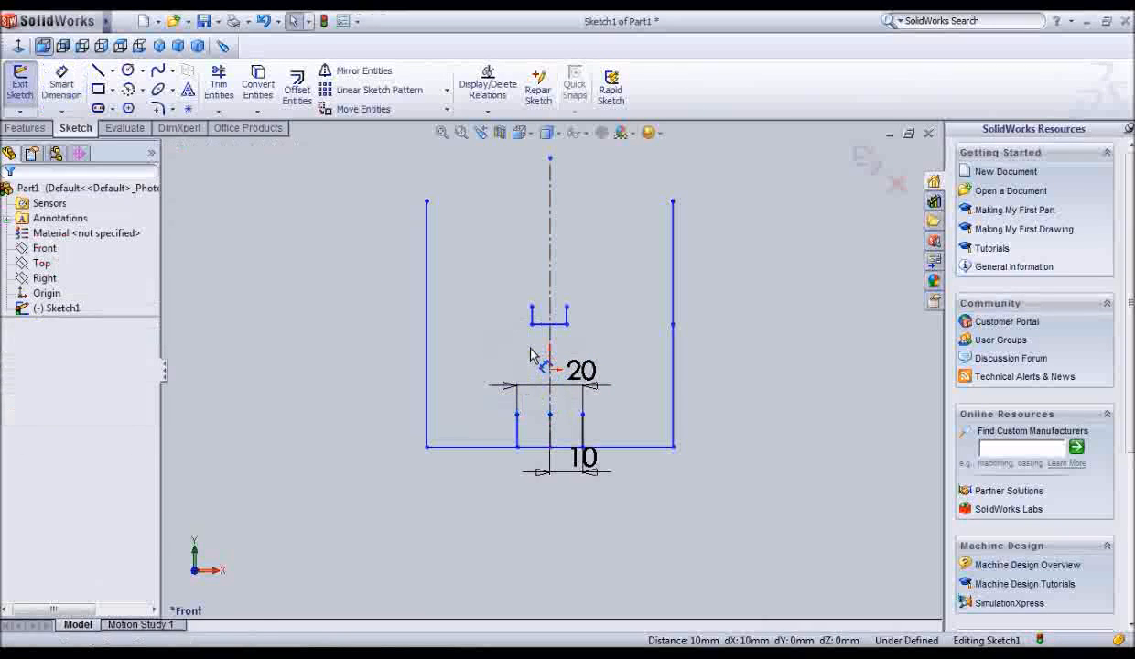
{"action": "left_click", "coordinate": [582, 370]}
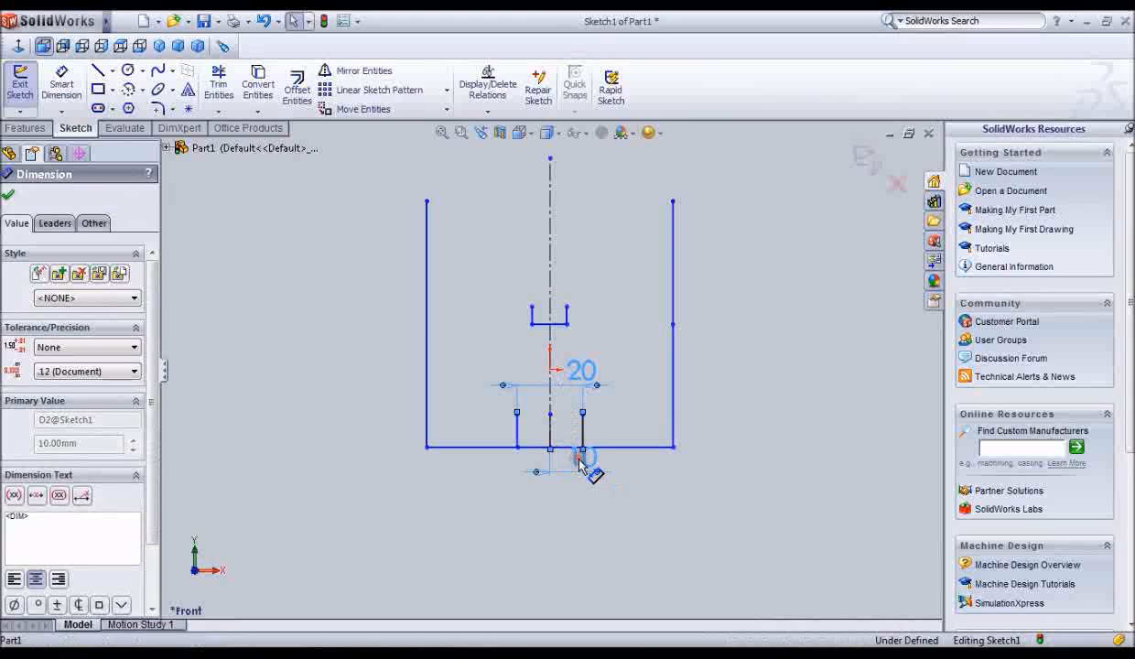
{"action": "right_click", "coordinate": [582, 455]}
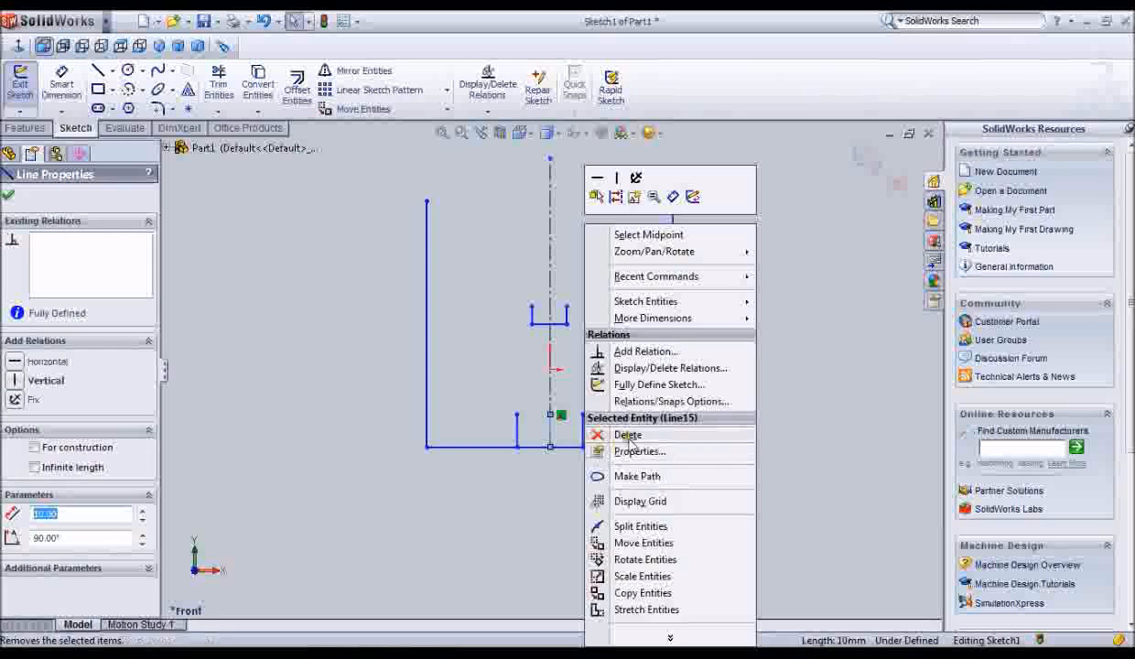
{"action": "left_click", "coordinate": [628, 436]}
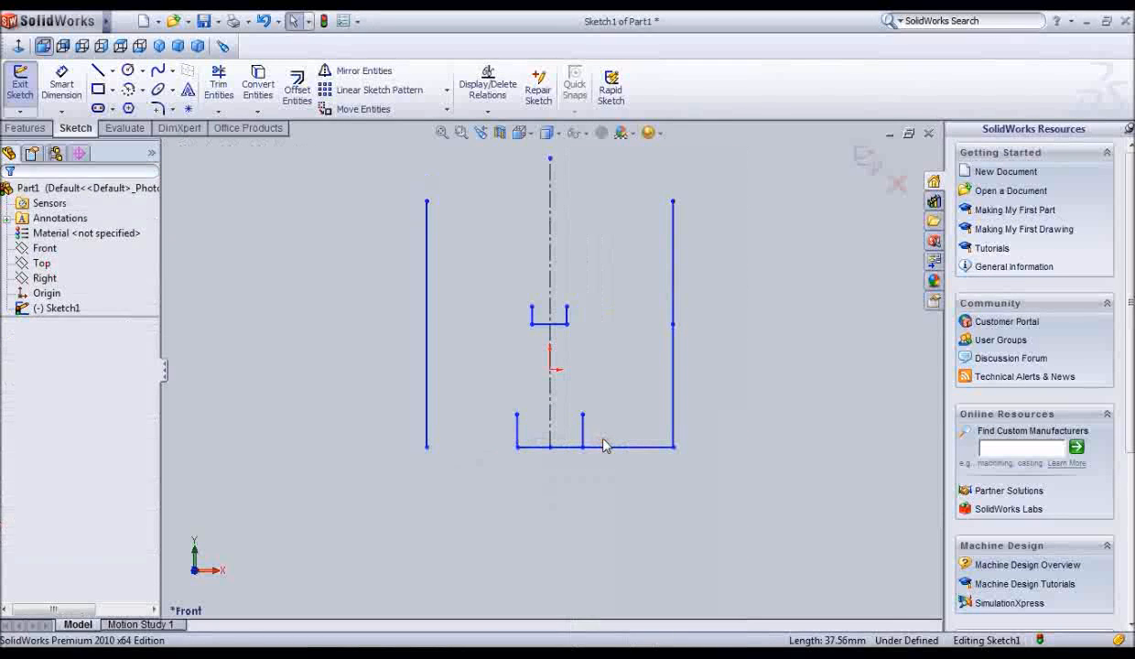
{"action": "left_click", "coordinate": [595, 447]}
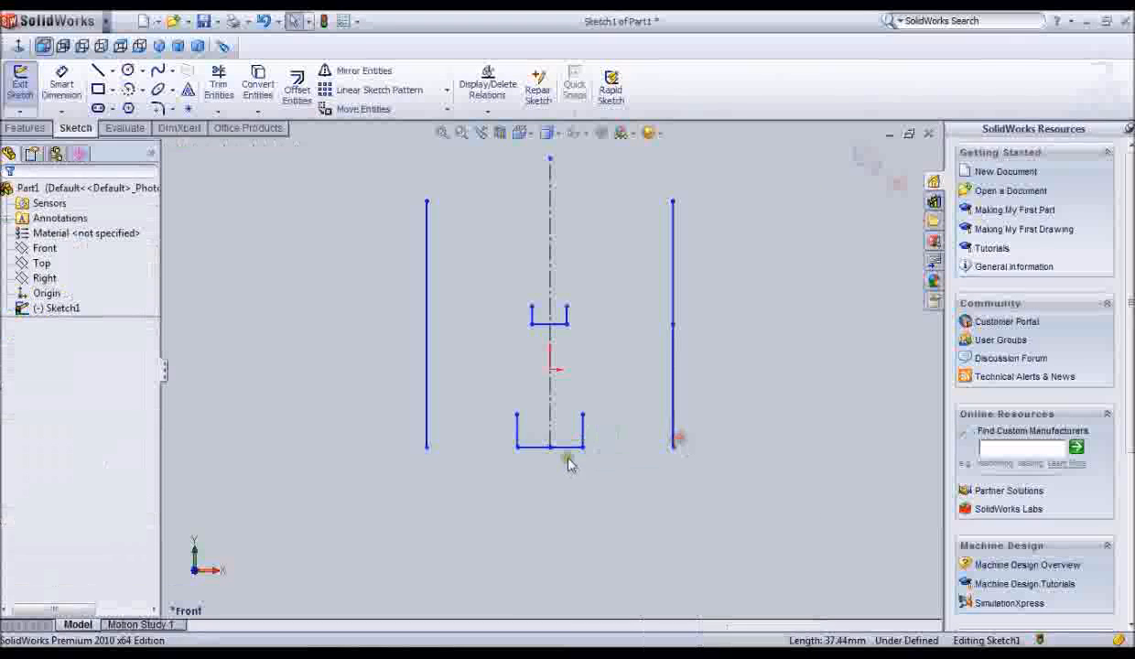
{"action": "right_click", "coordinate": [539, 449]}
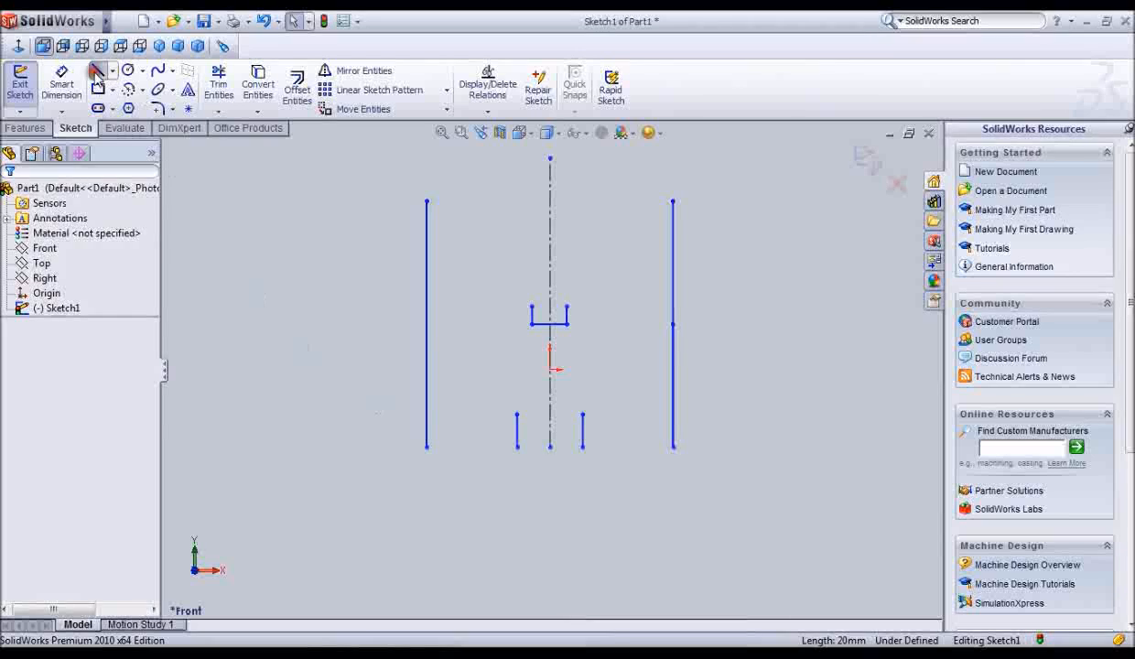
Draw the V diagonals and base lines to close the V-block profile around the keyway
{"action": "left_click", "coordinate": [99, 70]}
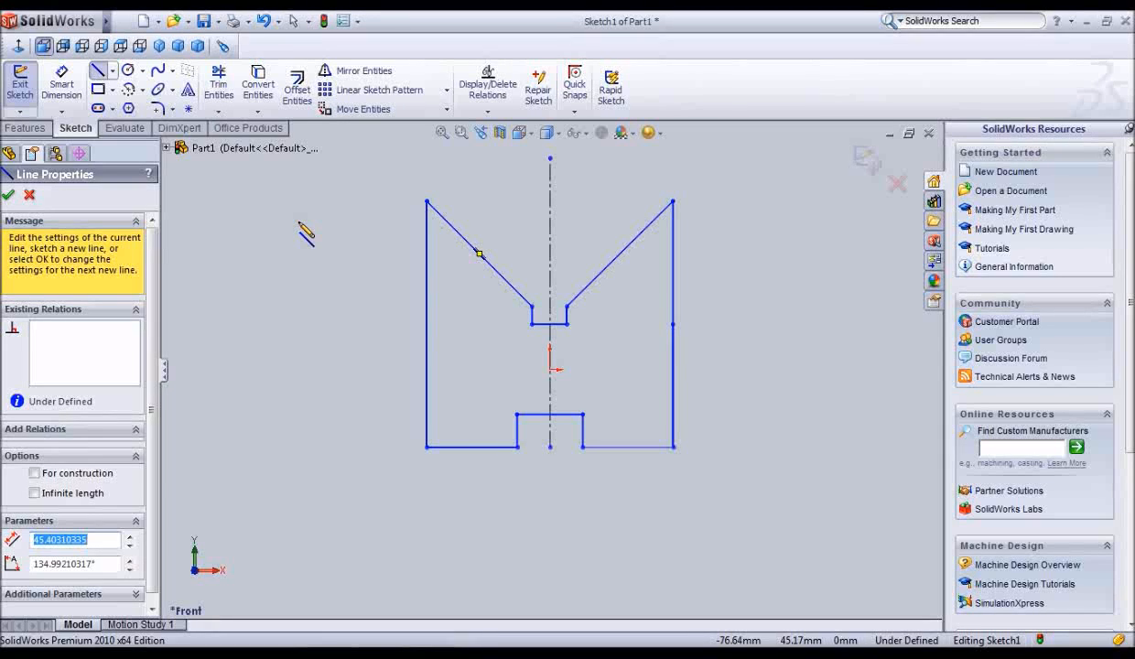
{"action": "mouse_move", "coordinate": [650, 406]}
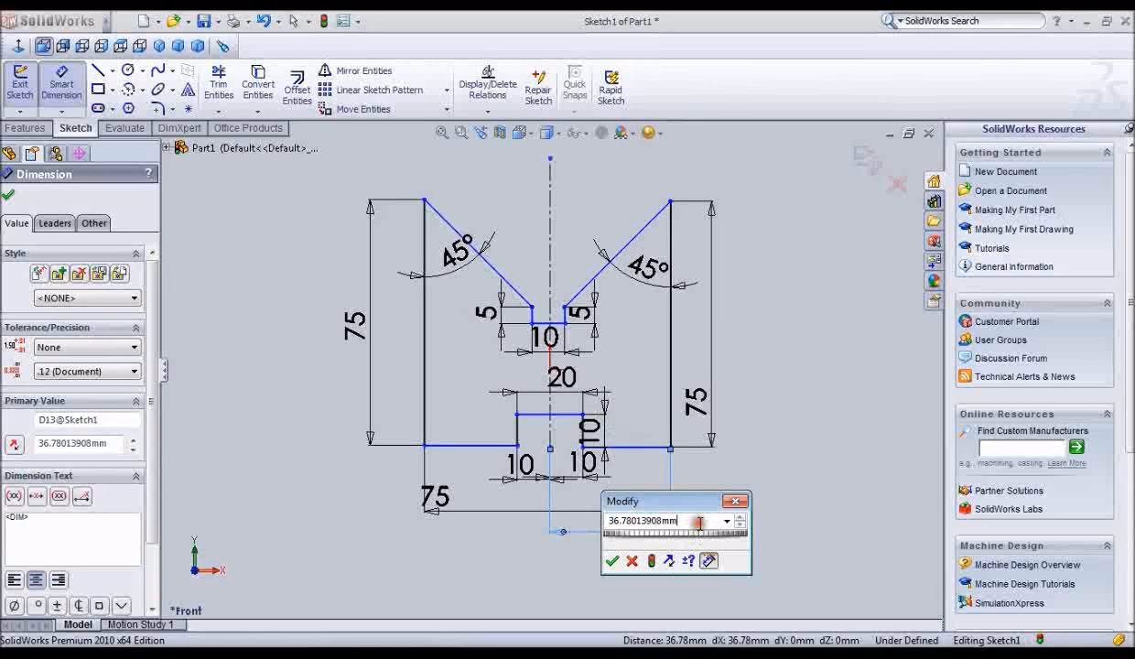
Set the bottom horizontal dimension to 37.5 mm, resolving the over-defined sketch
{"action": "type", "text": "3"}
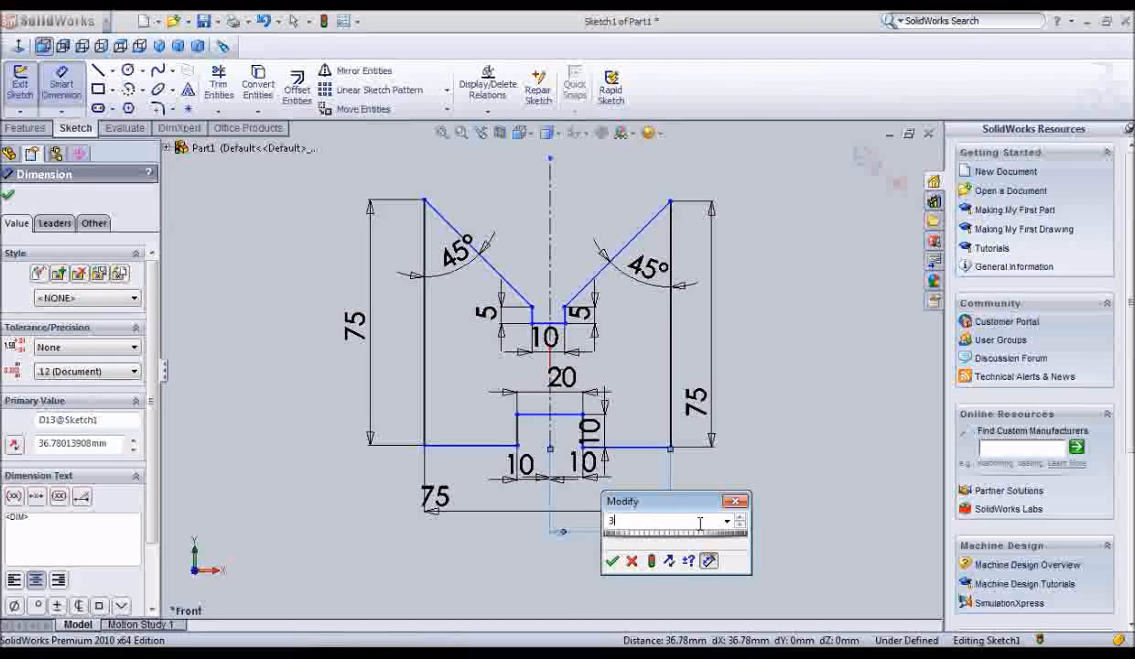
{"action": "type", "text": "8"}
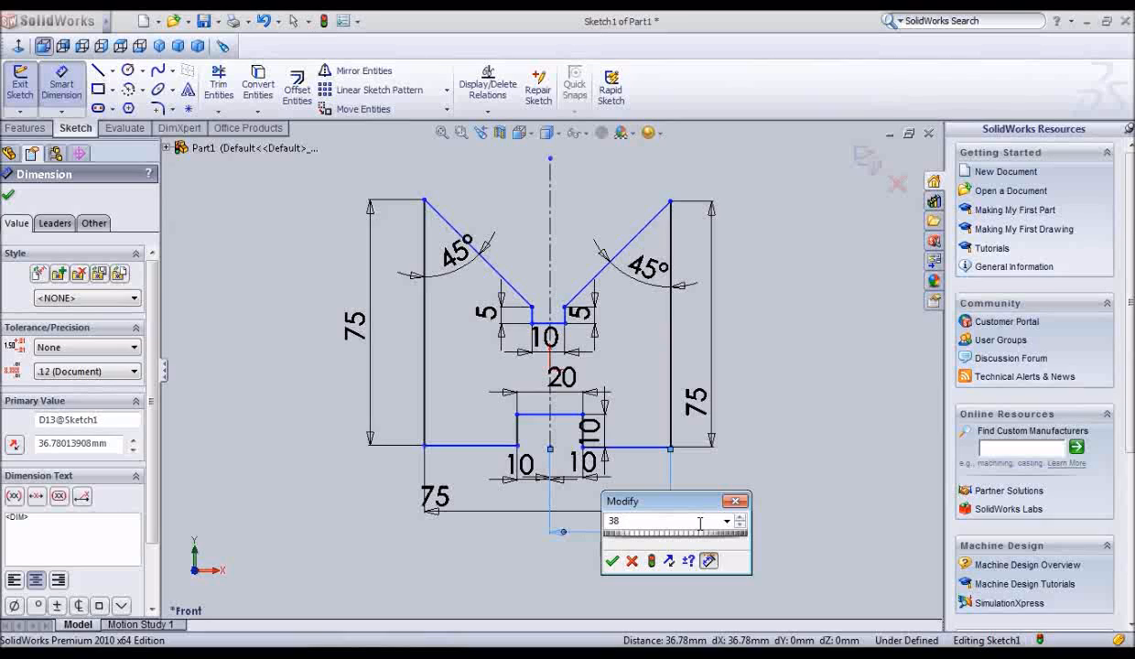
{"action": "key", "text": "BackSpace"}
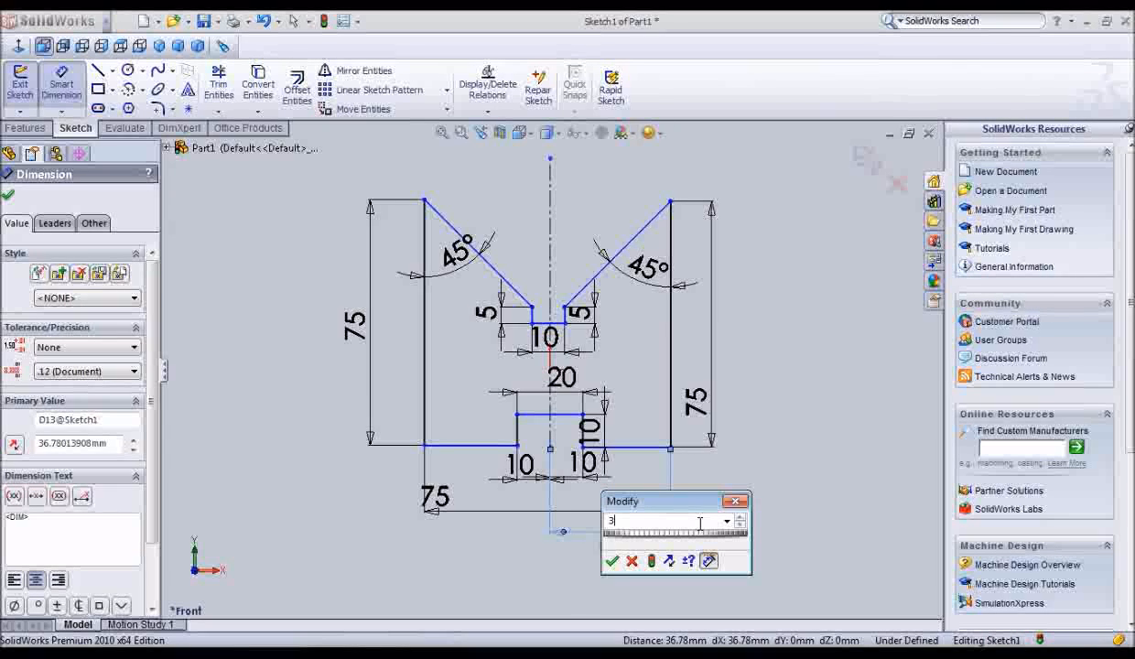
{"action": "type", "text": "7.5"}
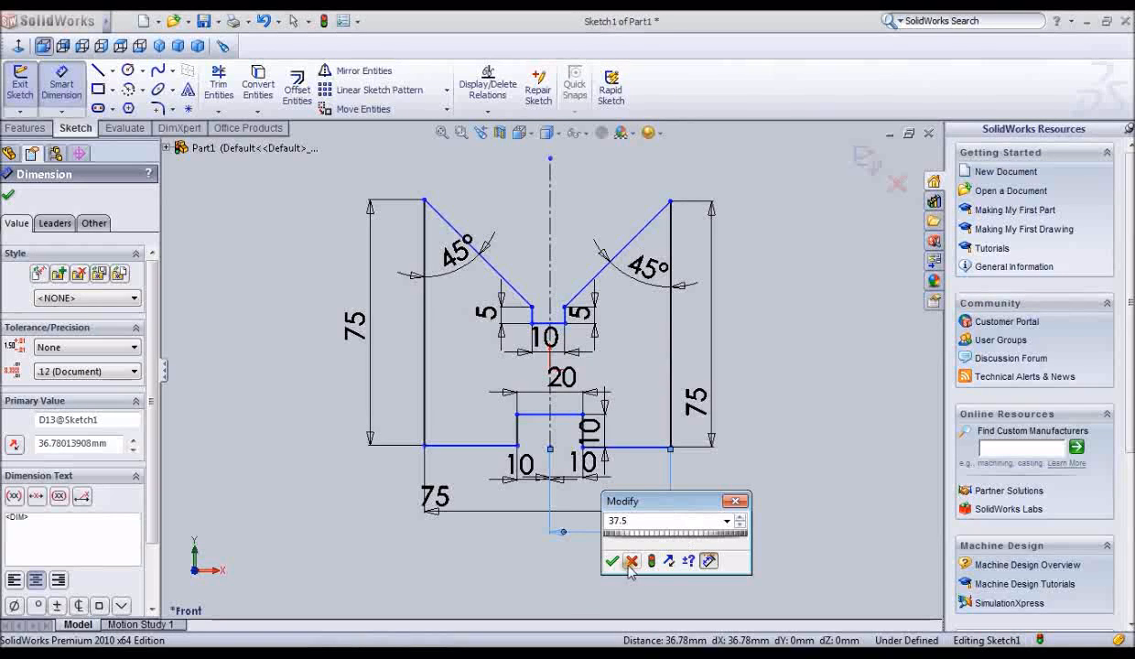
{"action": "left_click", "coordinate": [611, 561]}
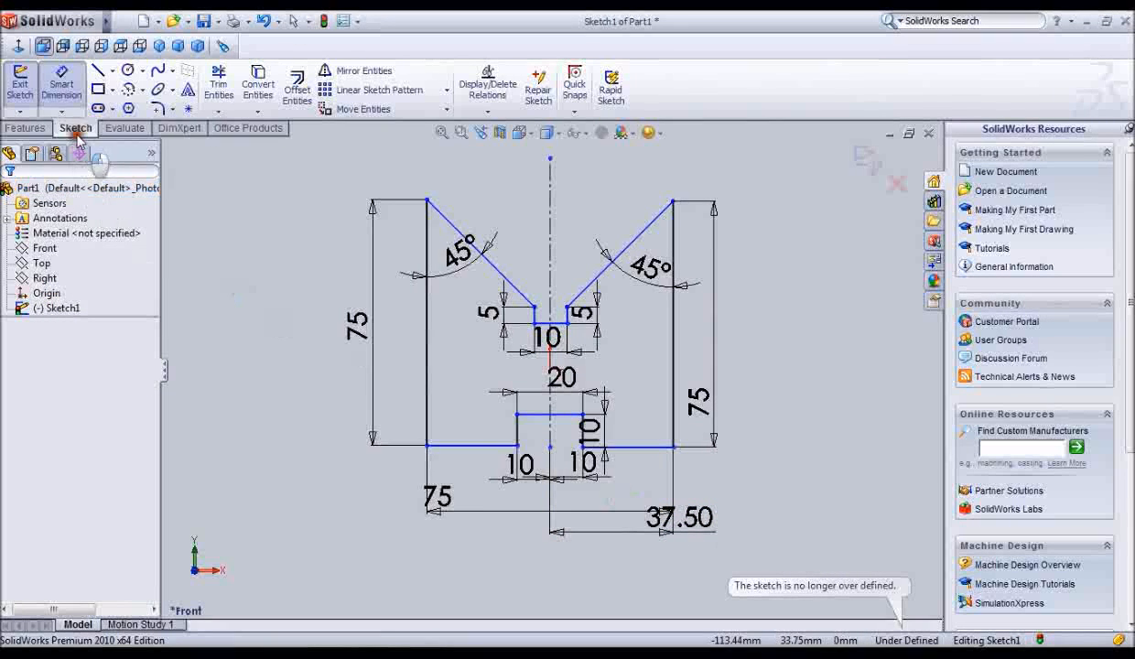
Extrude Sketch1 as a boss roughly 30 mm deep to create the solid V-block
{"action": "left_click", "coordinate": [20, 84]}
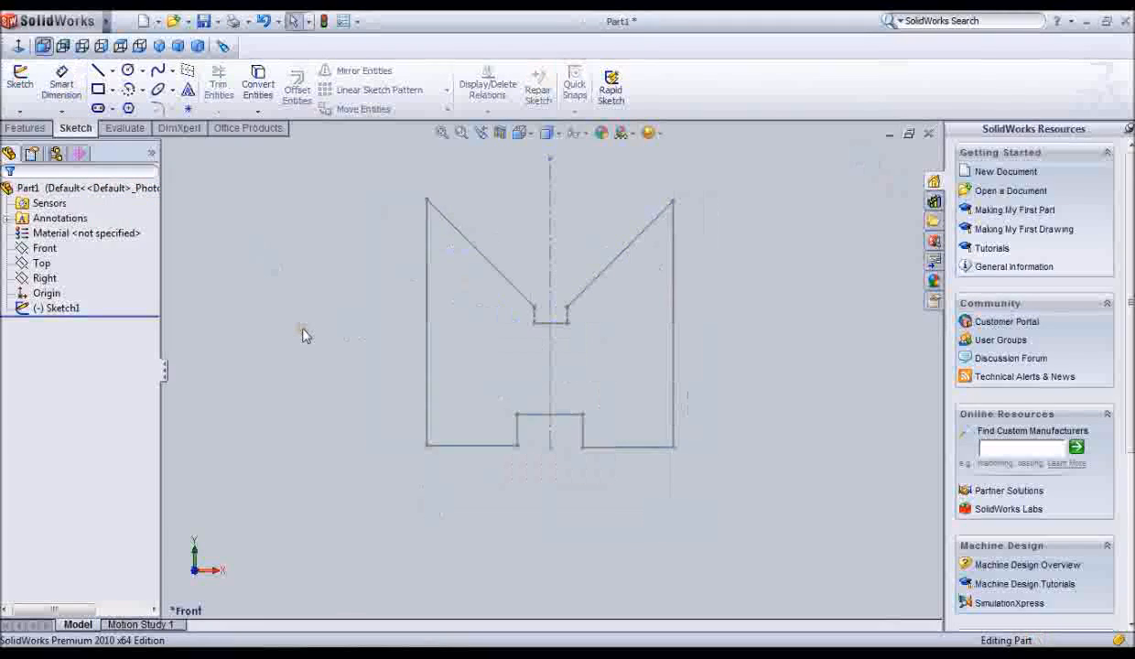
{"action": "left_click", "coordinate": [26, 129]}
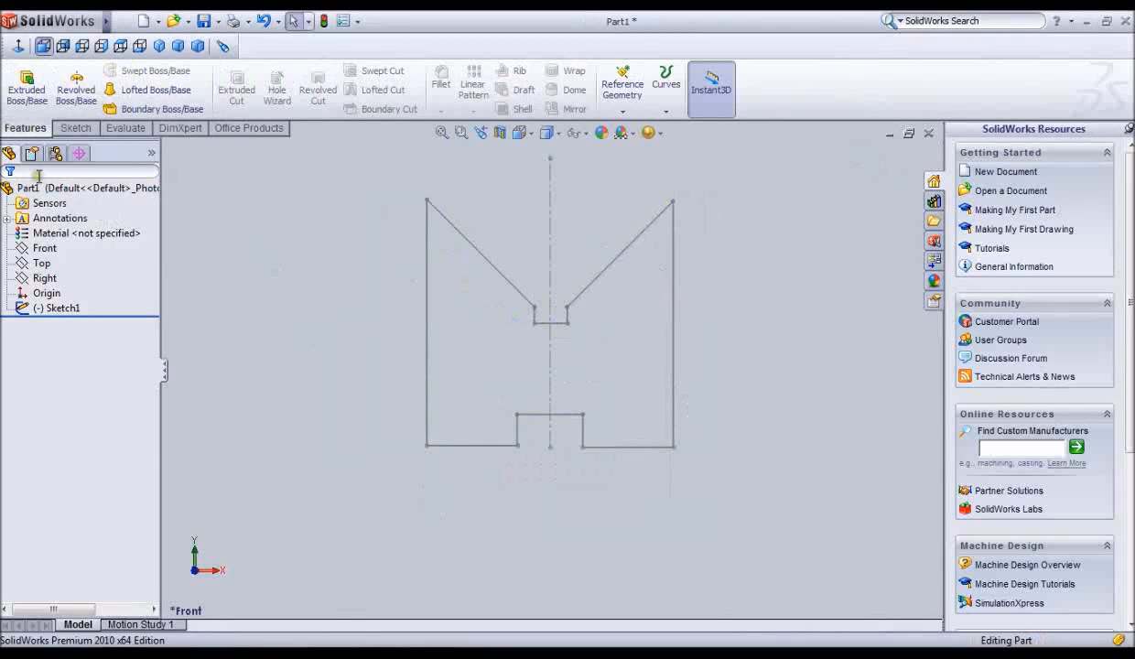
{"action": "left_click", "coordinate": [26, 88]}
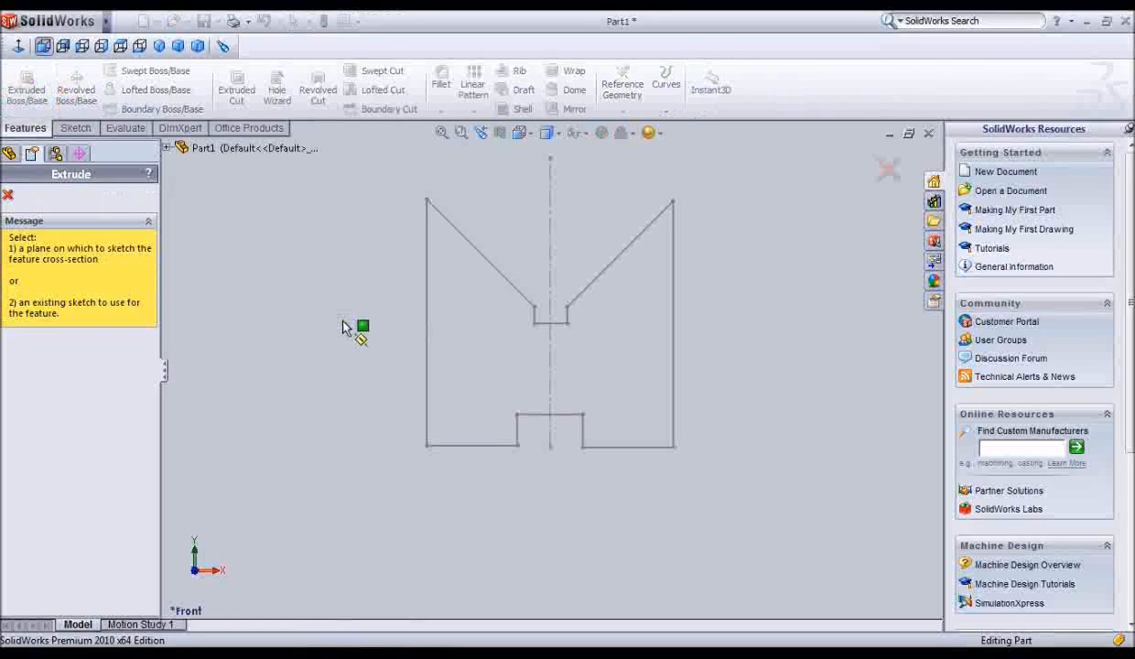
{"action": "mouse_move", "coordinate": [421, 203]}
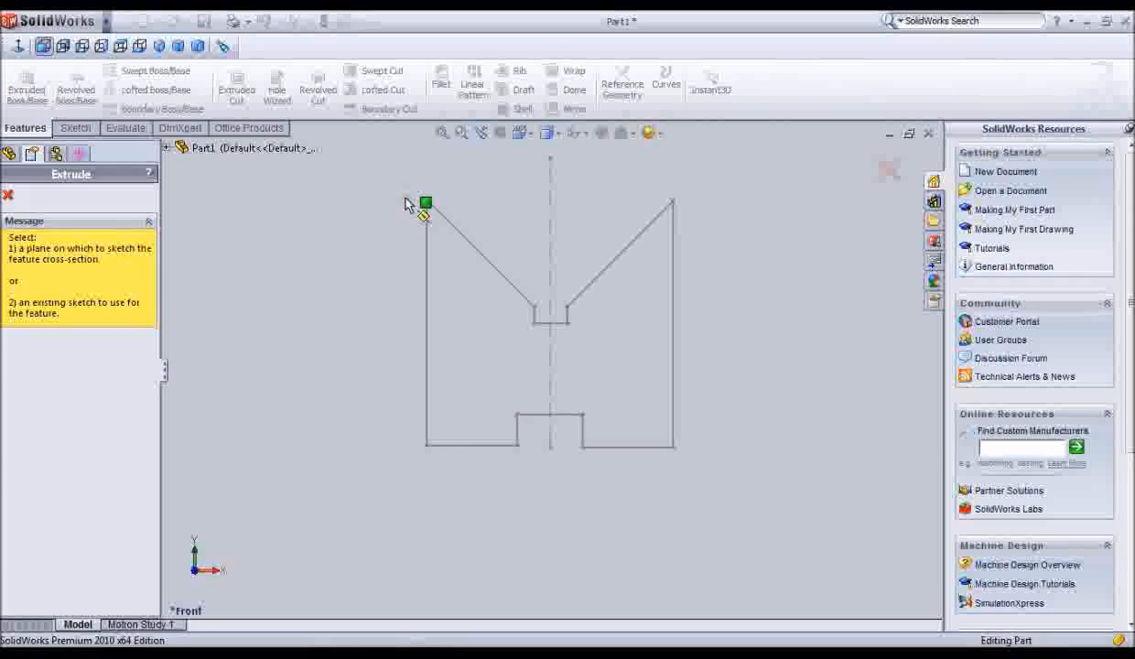
{"action": "mouse_move", "coordinate": [458, 247]}
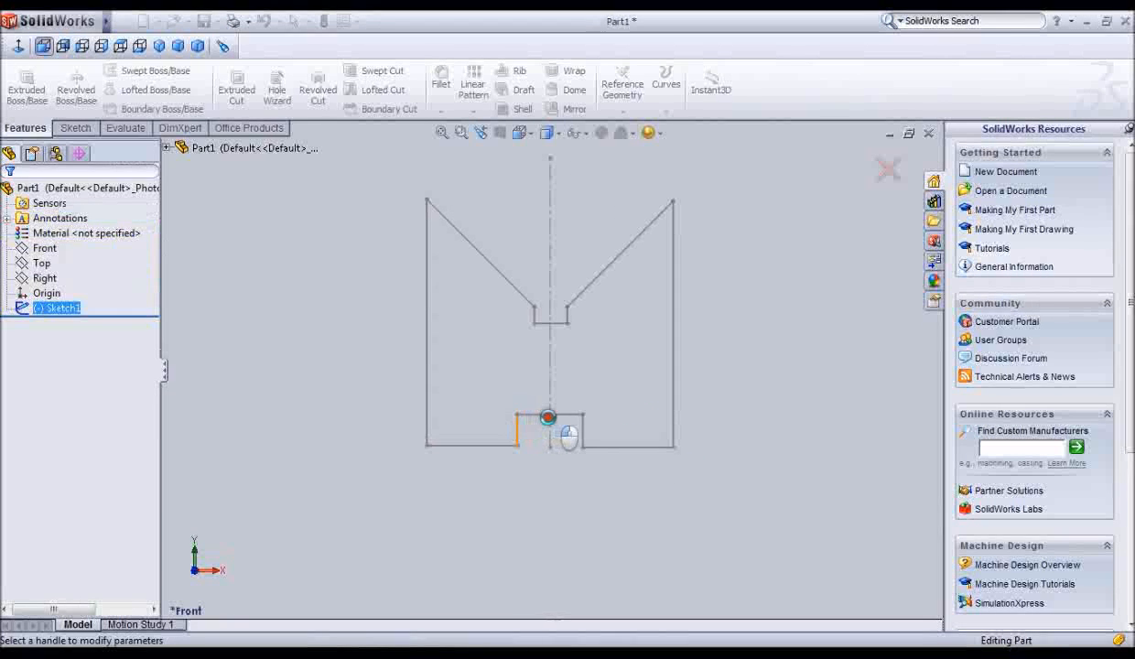
{"action": "left_click", "coordinate": [25, 82]}
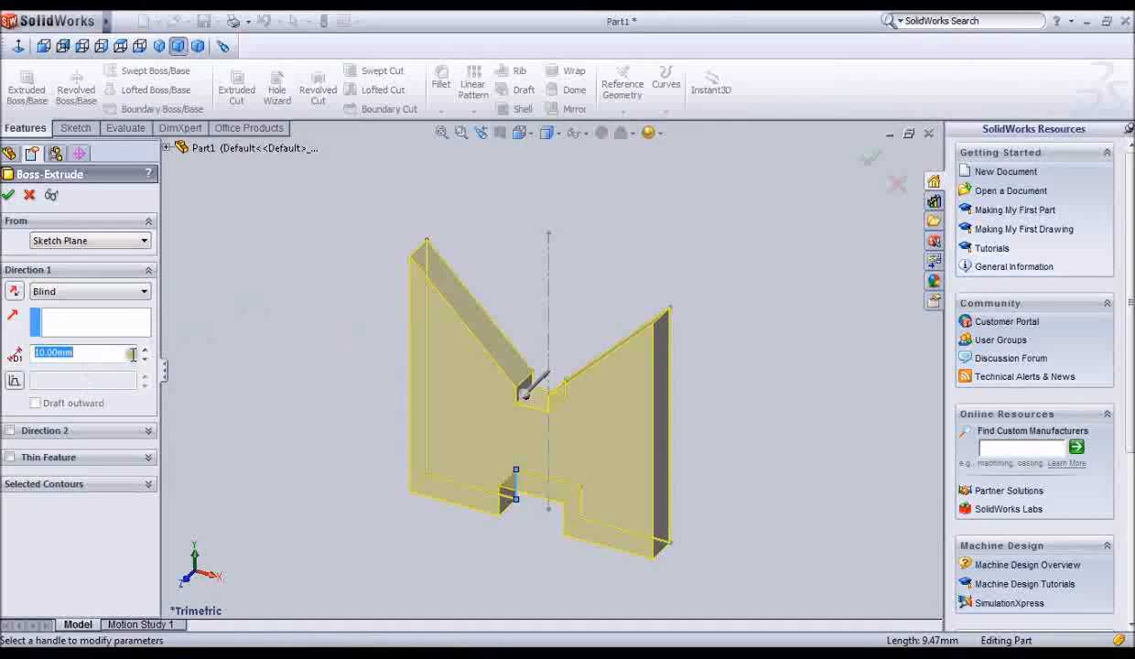
{"action": "left_click", "coordinate": [143, 348]}
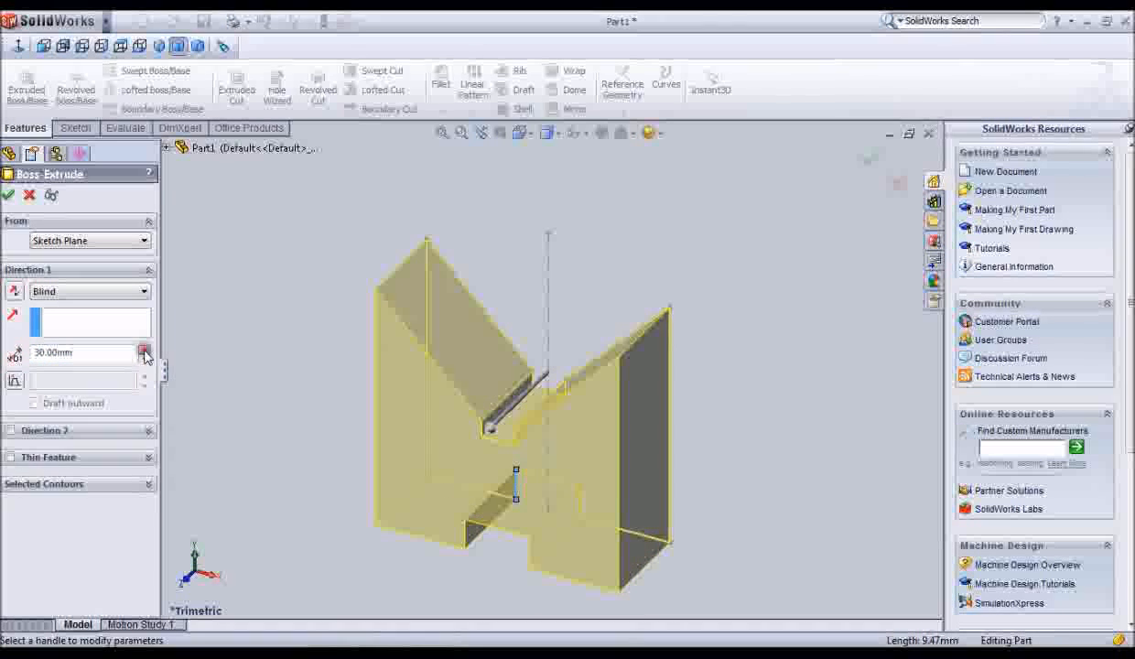
{"action": "left_click", "coordinate": [142, 348]}
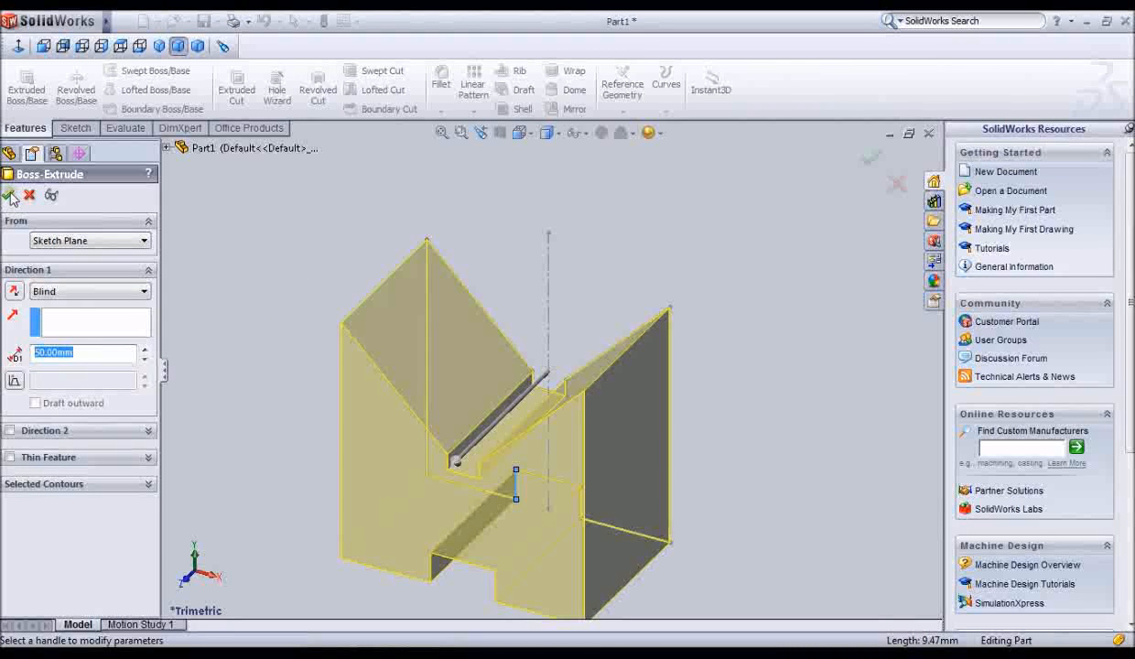
{"action": "left_click", "coordinate": [11, 194]}
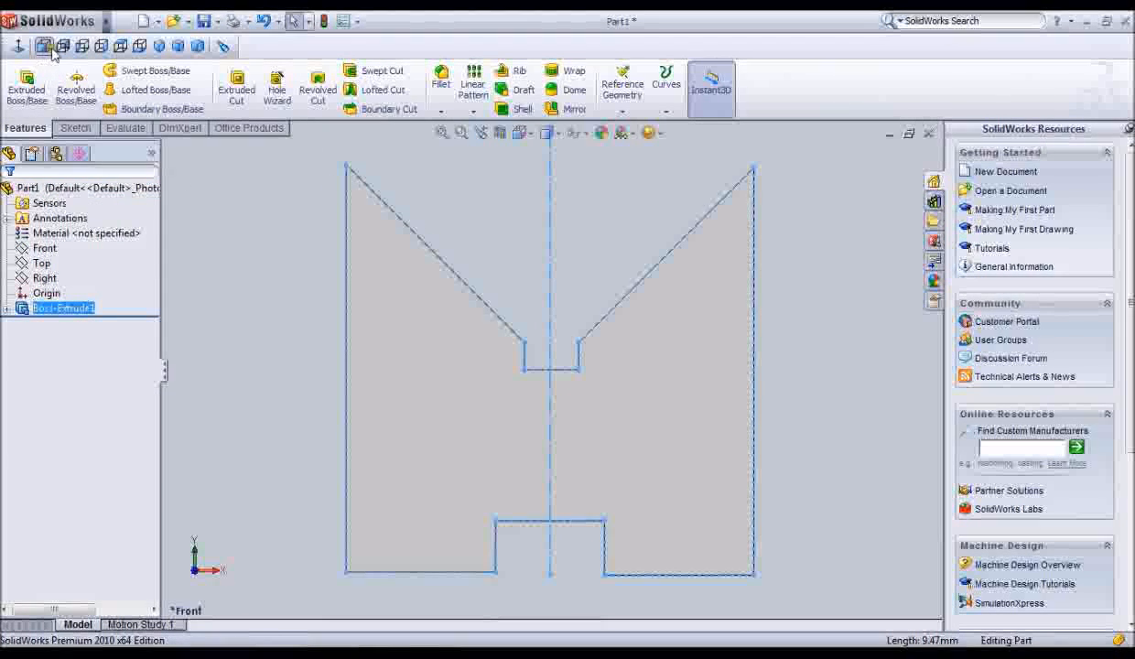
{"action": "mouse_move", "coordinate": [62, 46]}
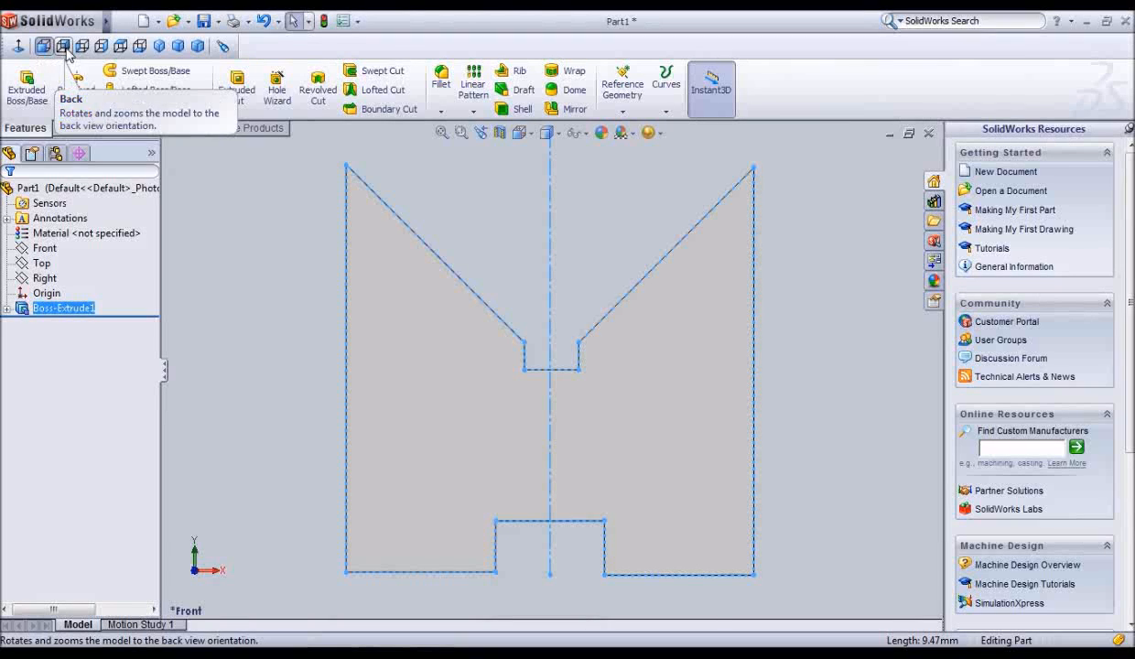
Display the finished V-block with groove, slot and keyway in trimetric view
{"action": "left_click", "coordinate": [121, 46]}
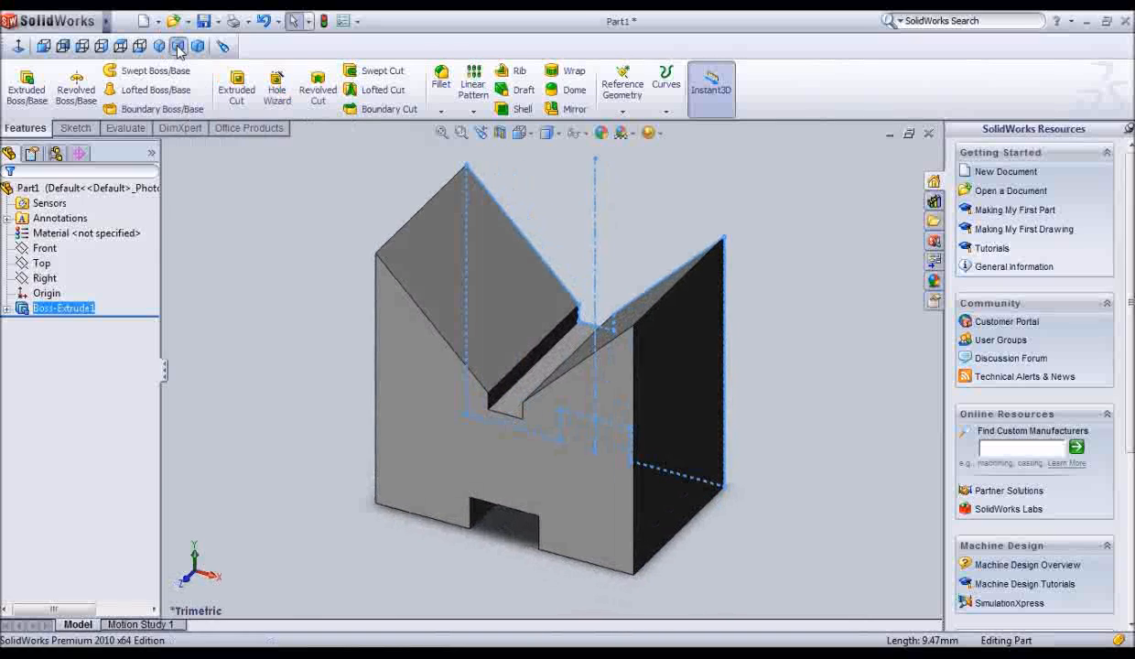
{"action": "mouse_move", "coordinate": [140, 46]}
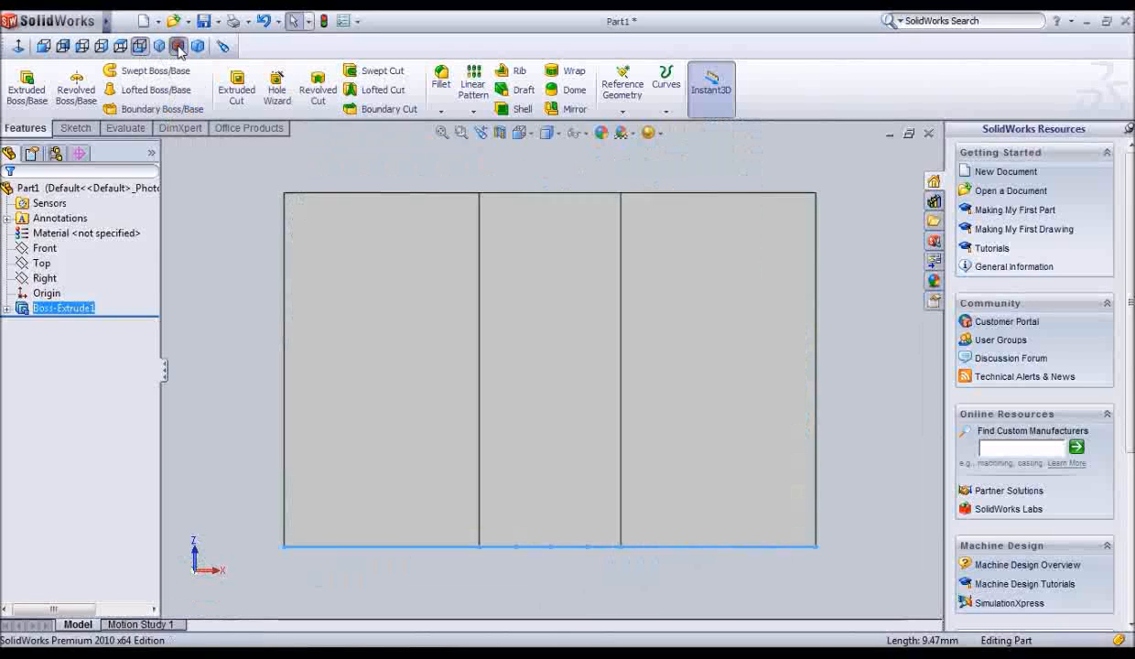
{"action": "left_click", "coordinate": [198, 45]}
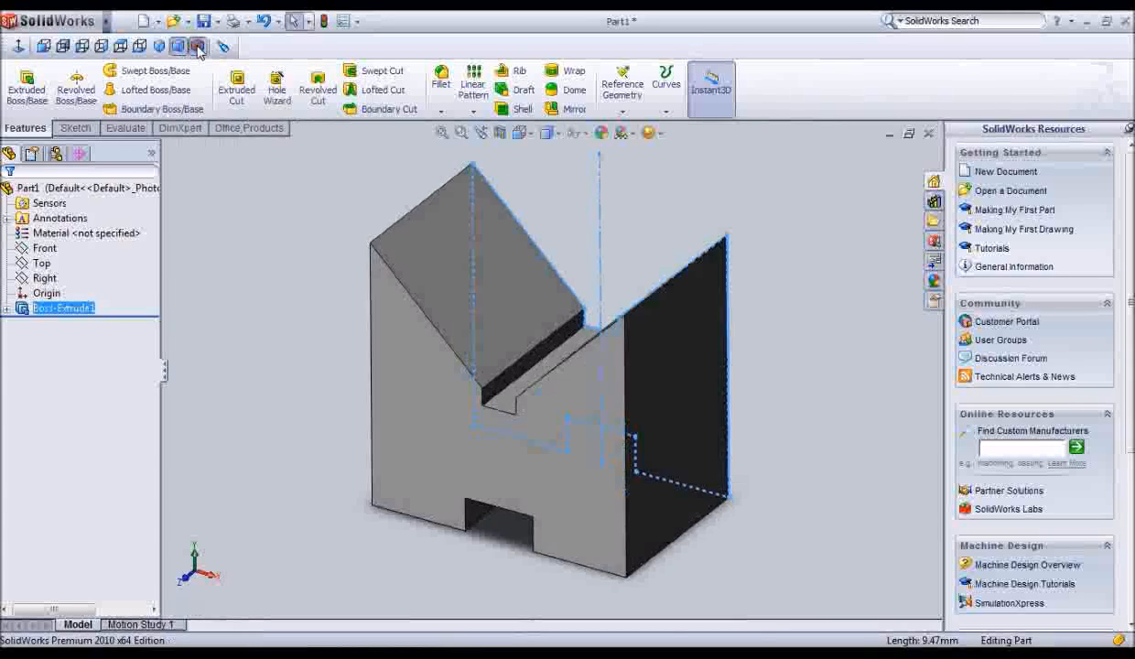